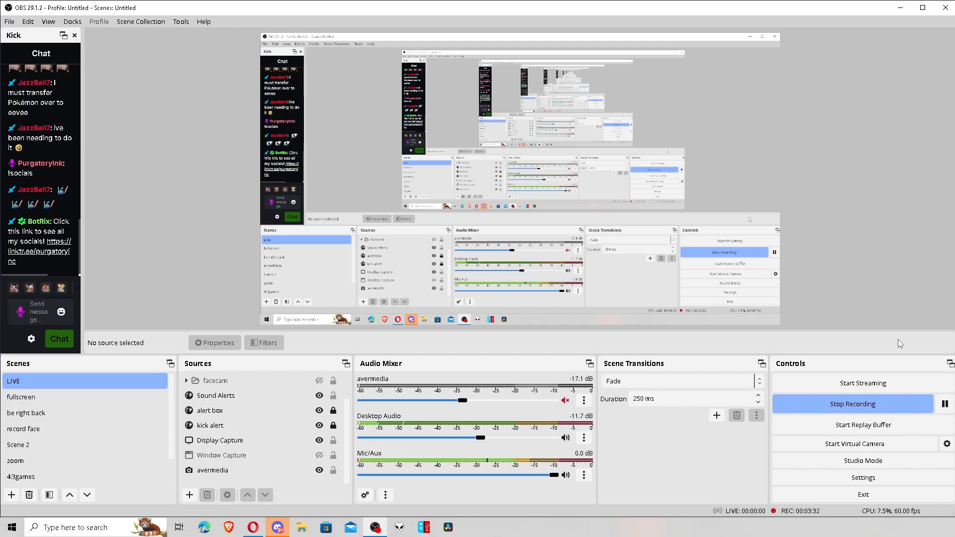
Review the 'be right back' scene and its alert box source, then bring up Settings on the General page.
{"action": "left_click", "coordinate": [26, 412]}
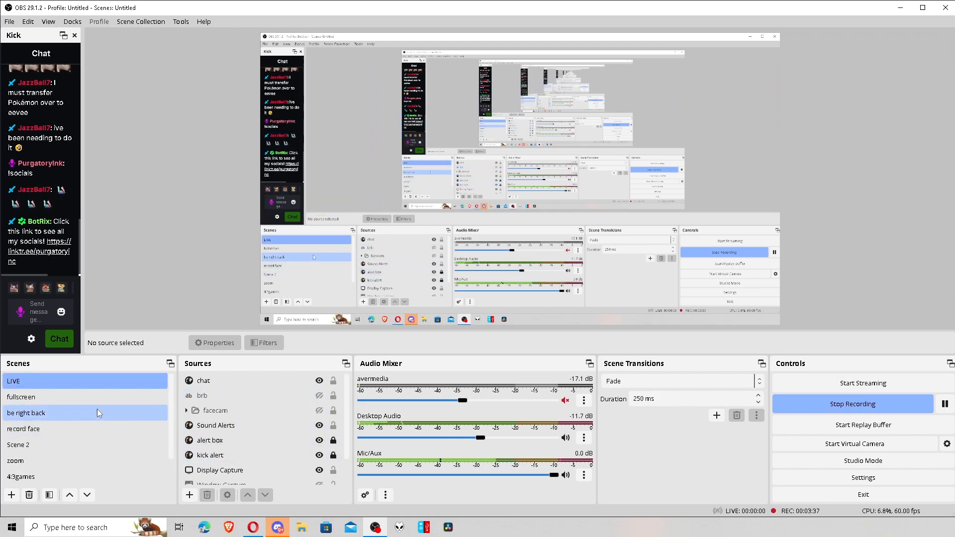
{"action": "left_click", "coordinate": [209, 440]}
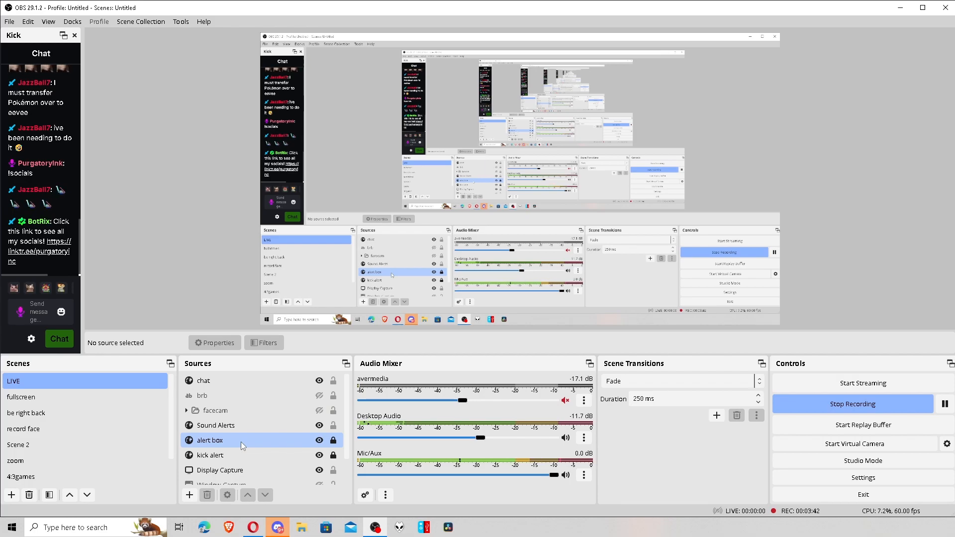
{"action": "left_click", "coordinate": [862, 477]}
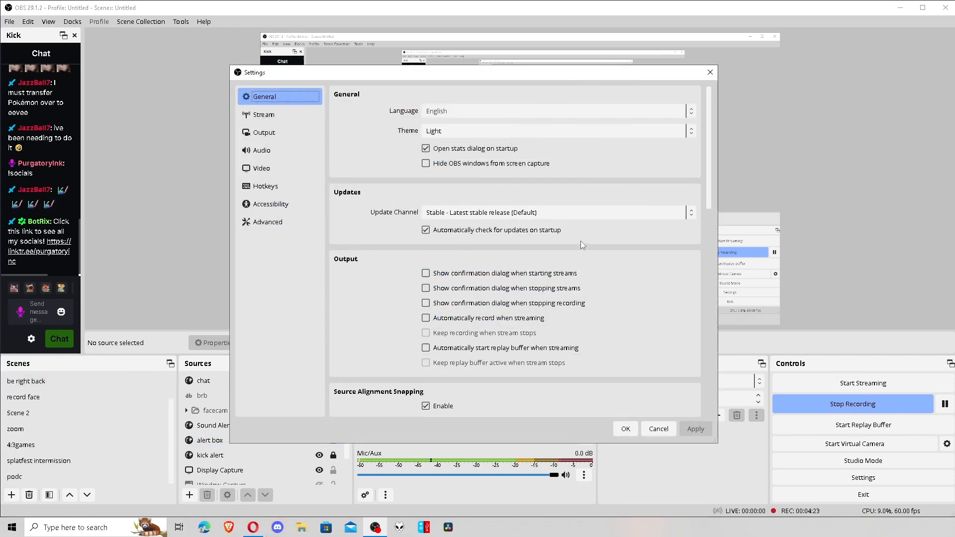
{"action": "mouse_move", "coordinate": [381, 164]}
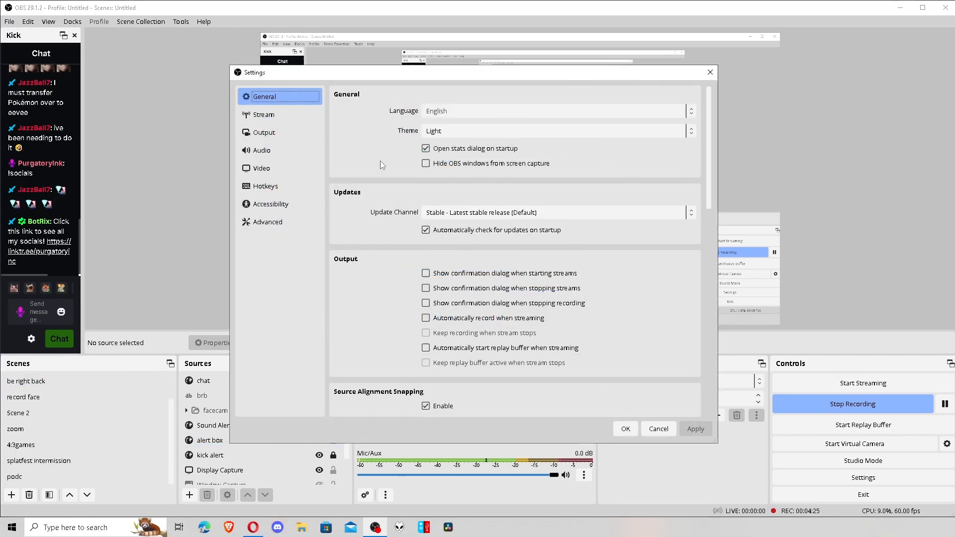
{"action": "scroll", "scroll_direction": "down", "scroll_amount": 3}
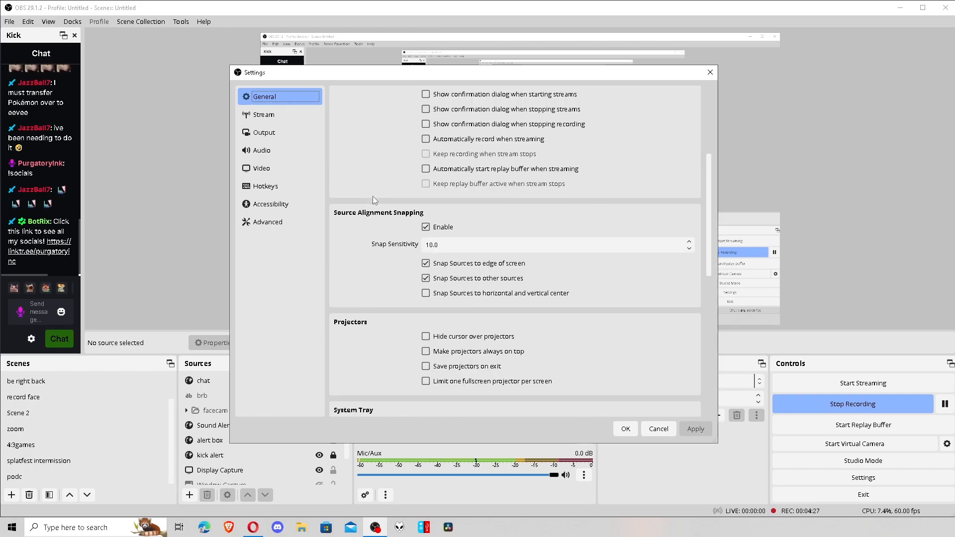
Review the Output settings' Streaming encoder options.
{"action": "left_click", "coordinate": [265, 132]}
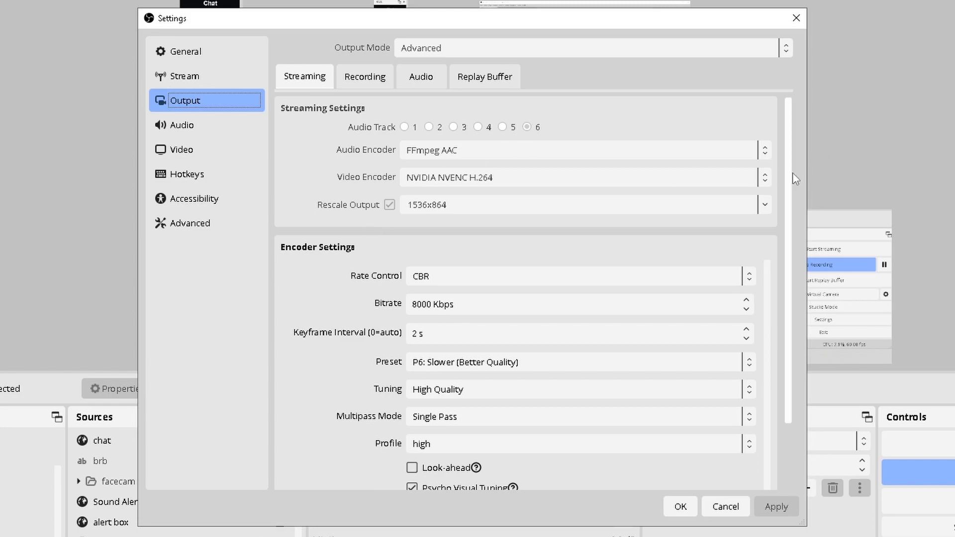
{"action": "scroll", "scroll_direction": "down", "scroll_amount": 3}
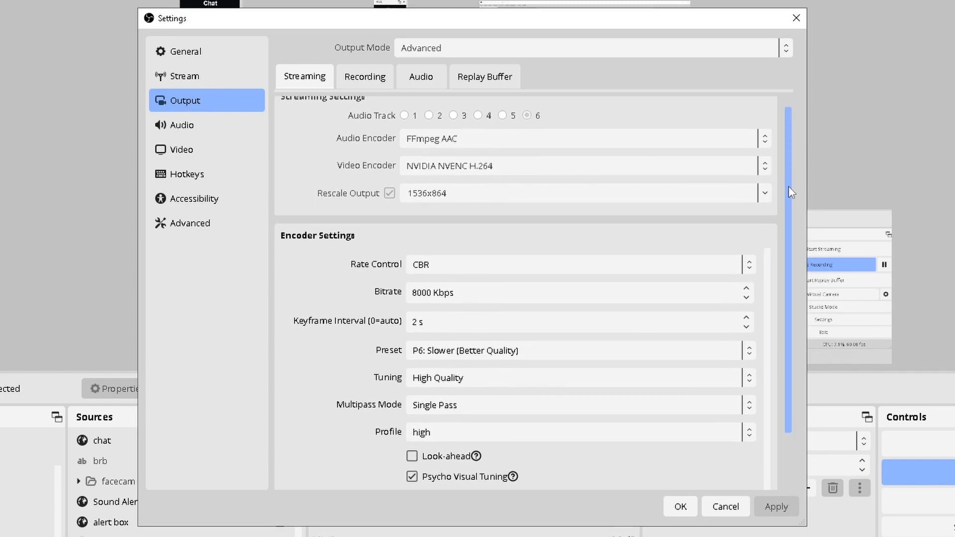
{"action": "scroll", "scroll_direction": "down", "scroll_amount": 3}
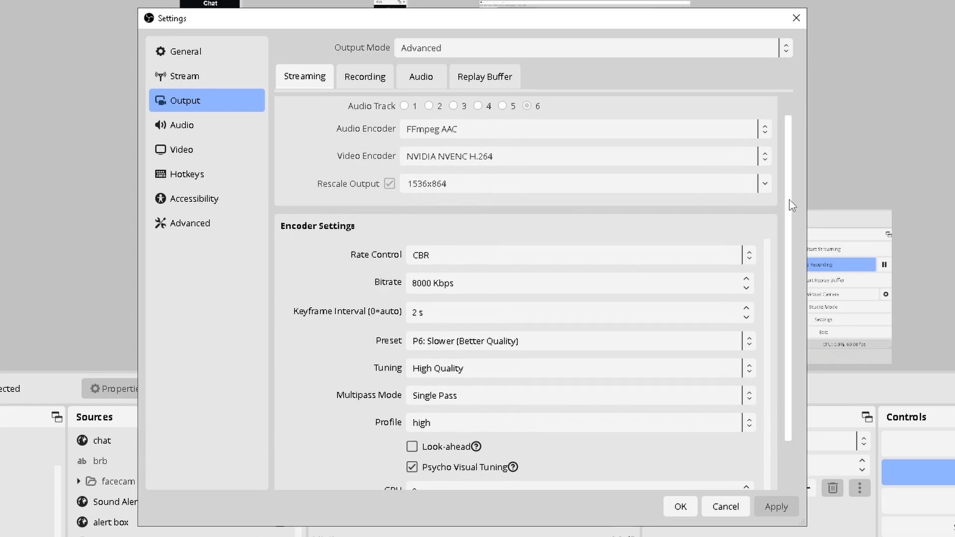
{"action": "scroll", "scroll_direction": "down", "scroll_amount": 3}
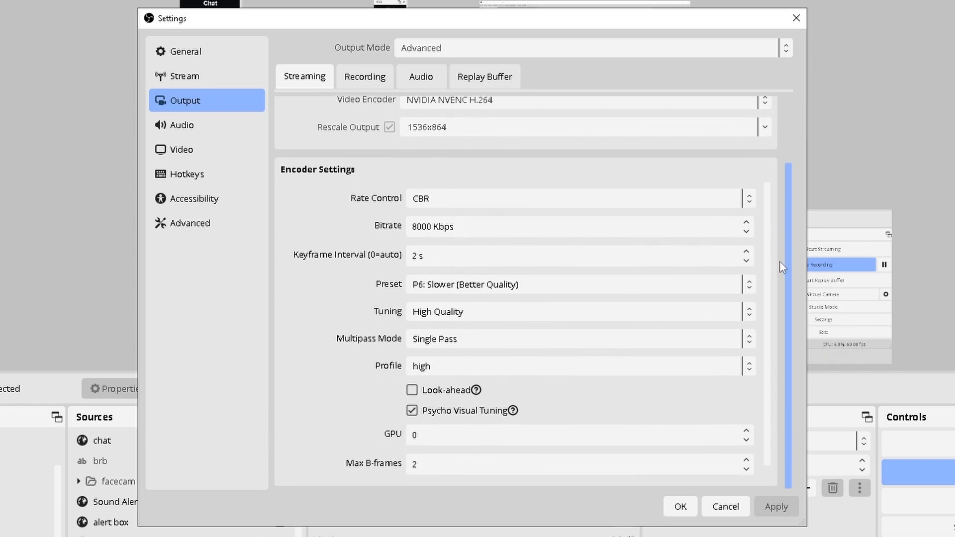
Review the Recording output: MKV format, NVENC encoder, CBR 60000 Kbps, P7 preset.
{"action": "left_click", "coordinate": [364, 77]}
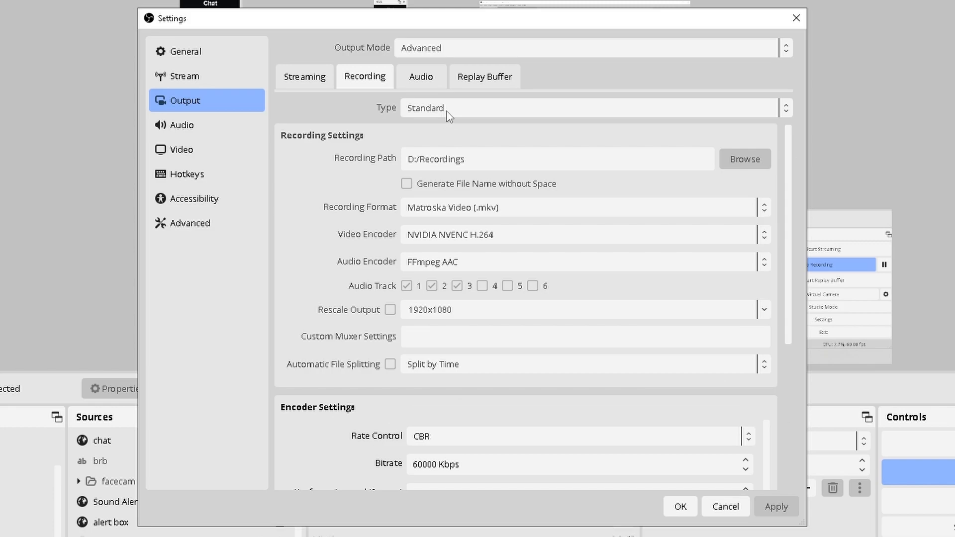
{"action": "mouse_move", "coordinate": [718, 55]}
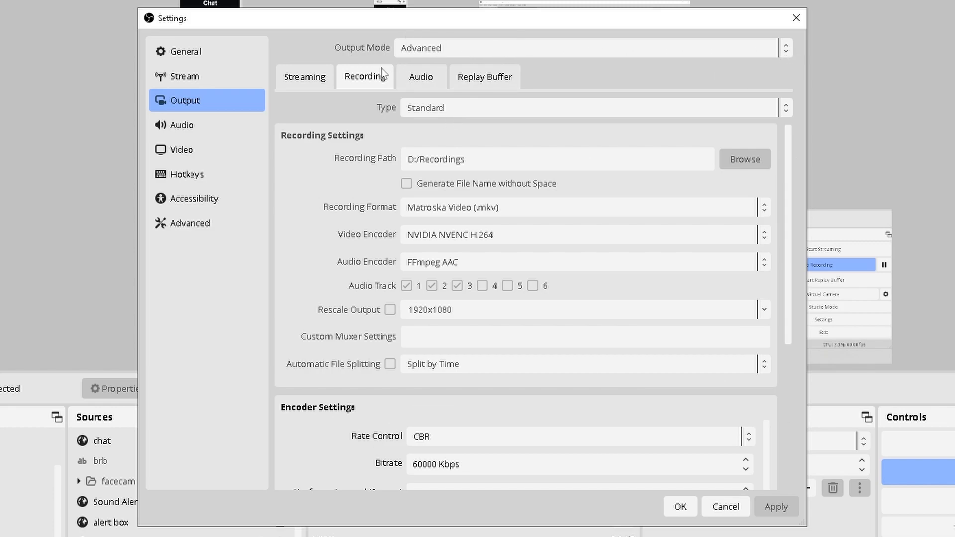
{"action": "mouse_move", "coordinate": [440, 58]}
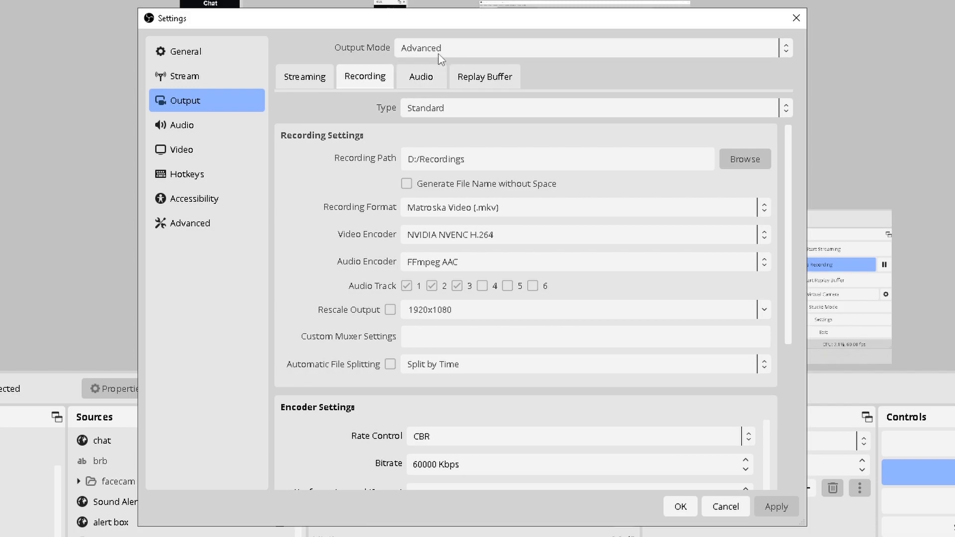
{"action": "scroll", "scroll_direction": "down", "scroll_amount": 3}
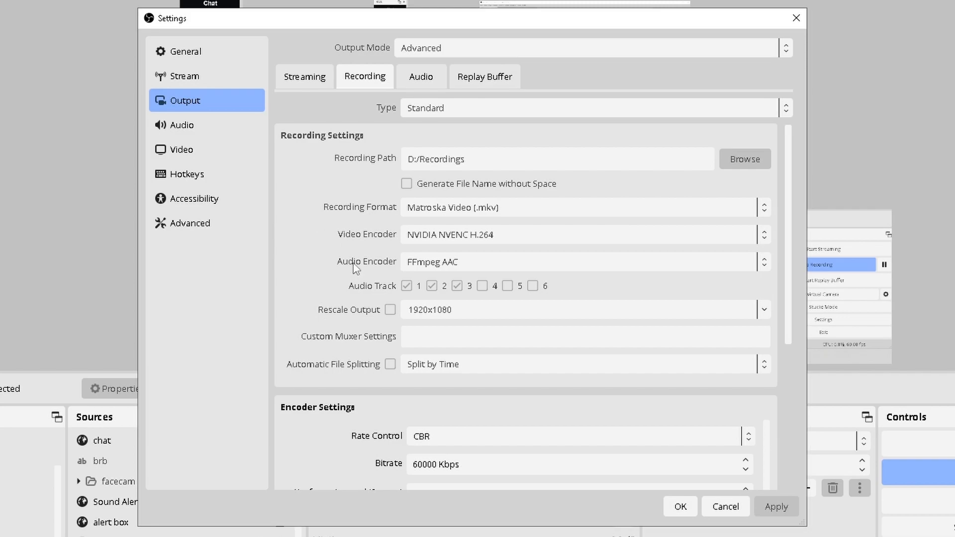
{"action": "mouse_move", "coordinate": [362, 237]}
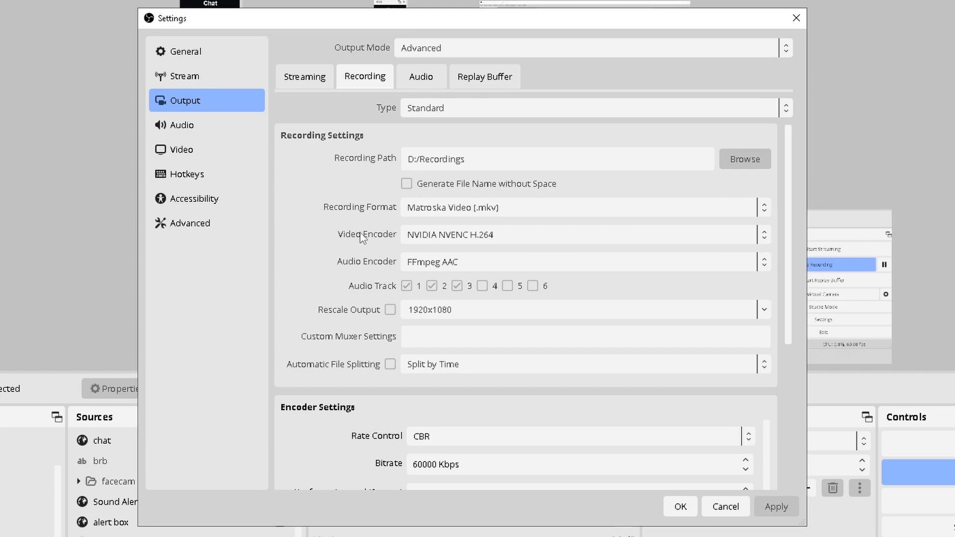
{"action": "mouse_move", "coordinate": [348, 223]}
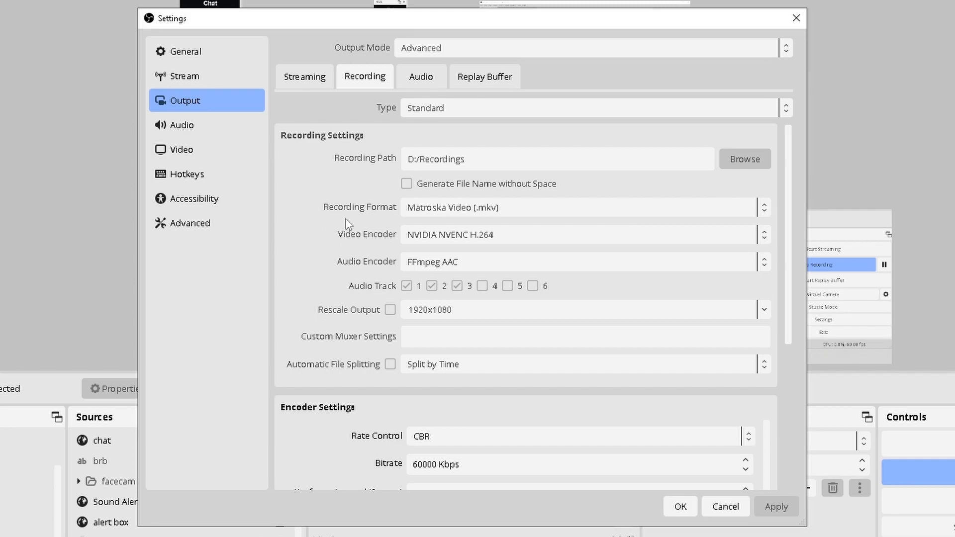
{"action": "mouse_move", "coordinate": [345, 265]}
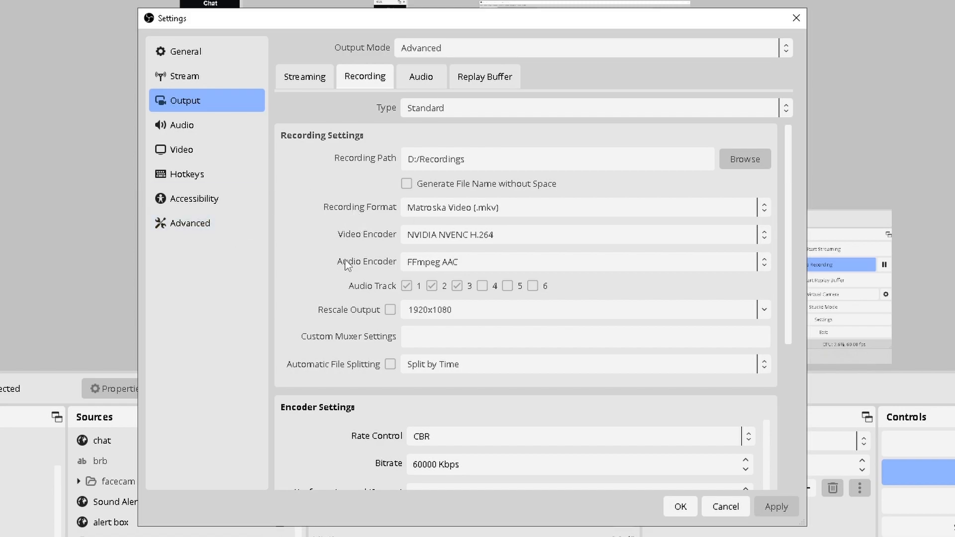
{"action": "mouse_move", "coordinate": [429, 151]}
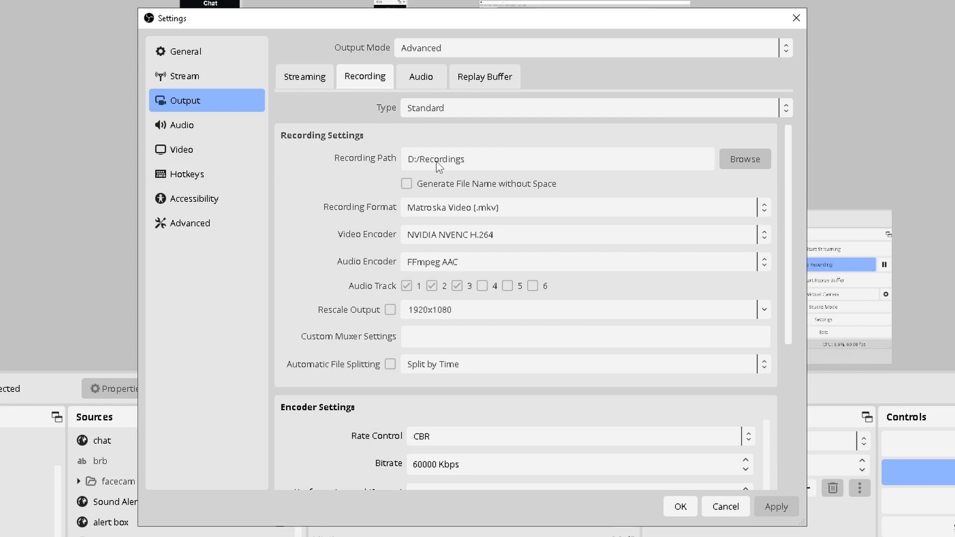
{"action": "mouse_move", "coordinate": [748, 162]}
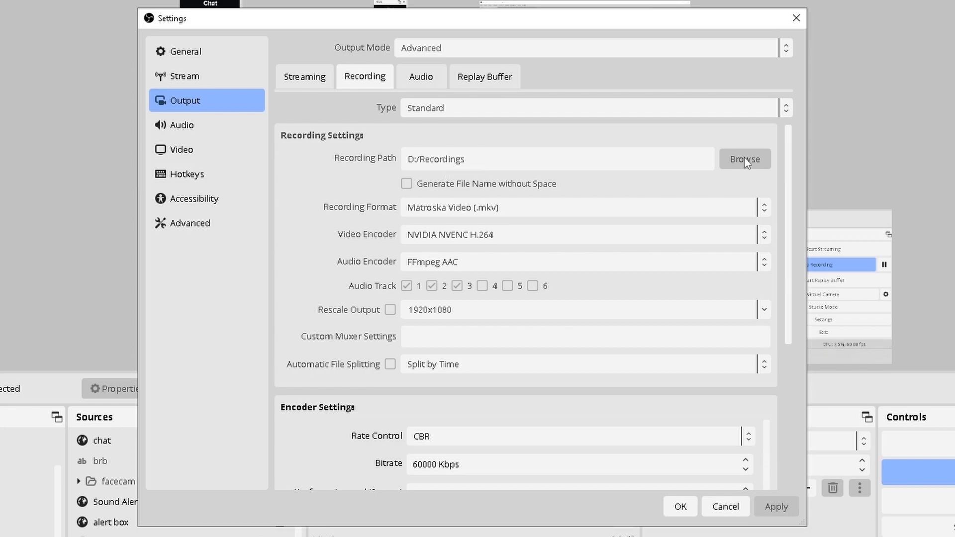
{"action": "mouse_move", "coordinate": [740, 177]}
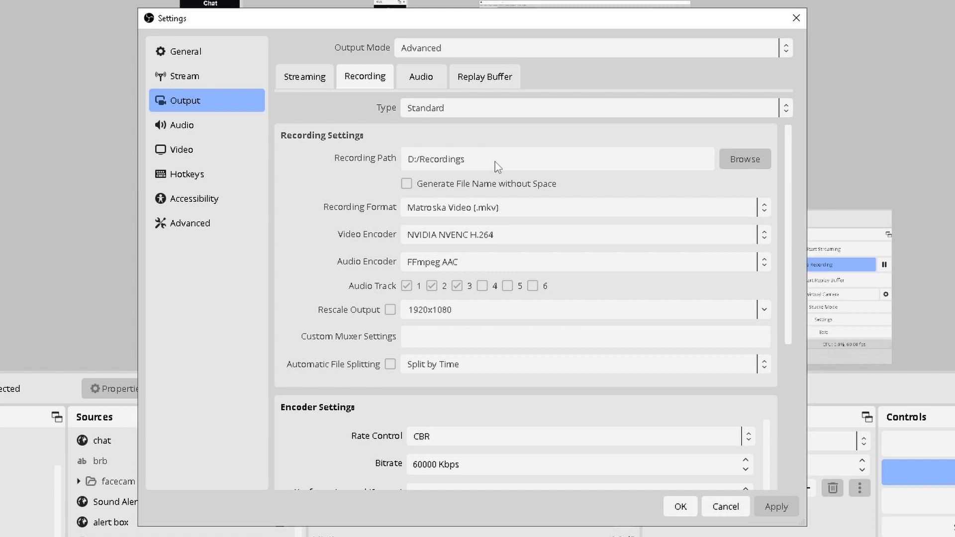
{"action": "mouse_move", "coordinate": [502, 167]}
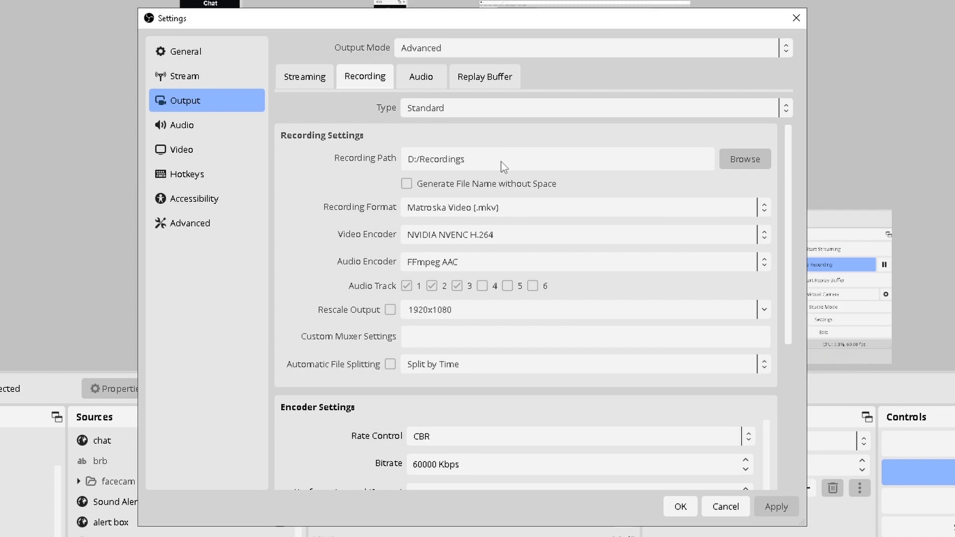
{"action": "mouse_move", "coordinate": [533, 194]}
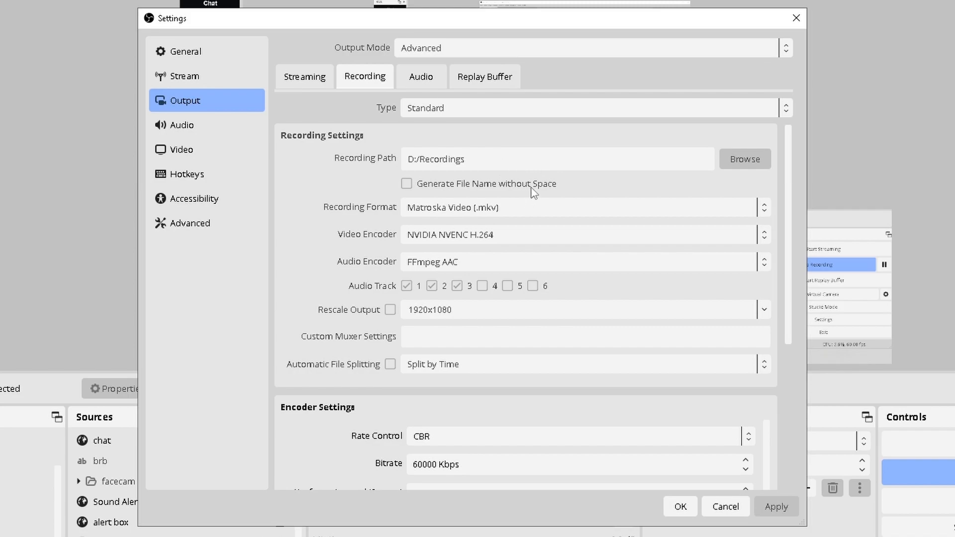
{"action": "mouse_move", "coordinate": [415, 218]}
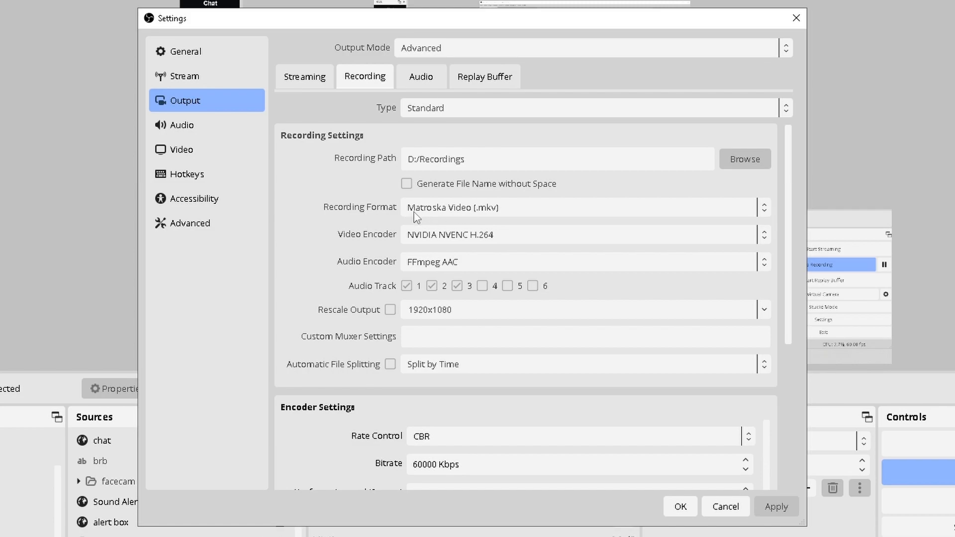
{"action": "mouse_move", "coordinate": [492, 226]}
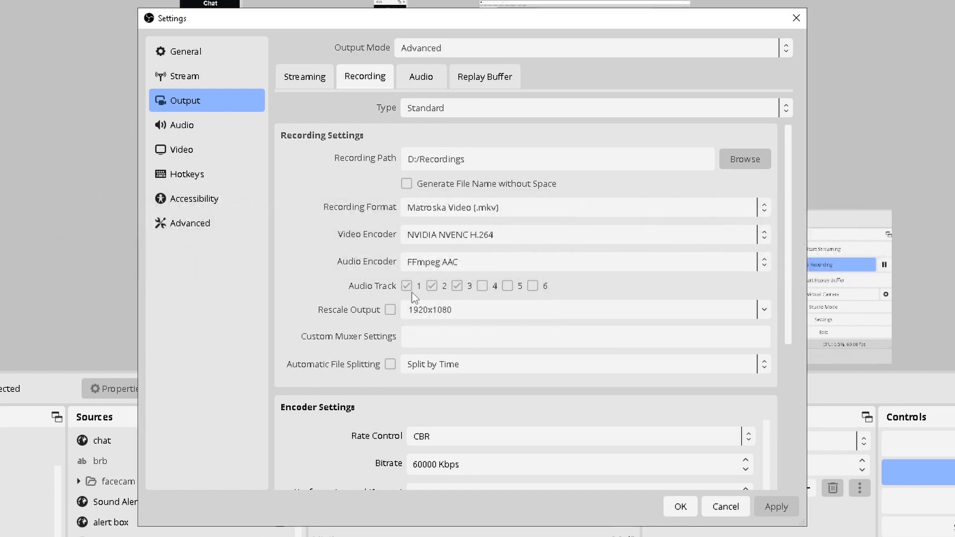
{"action": "mouse_move", "coordinate": [468, 268]}
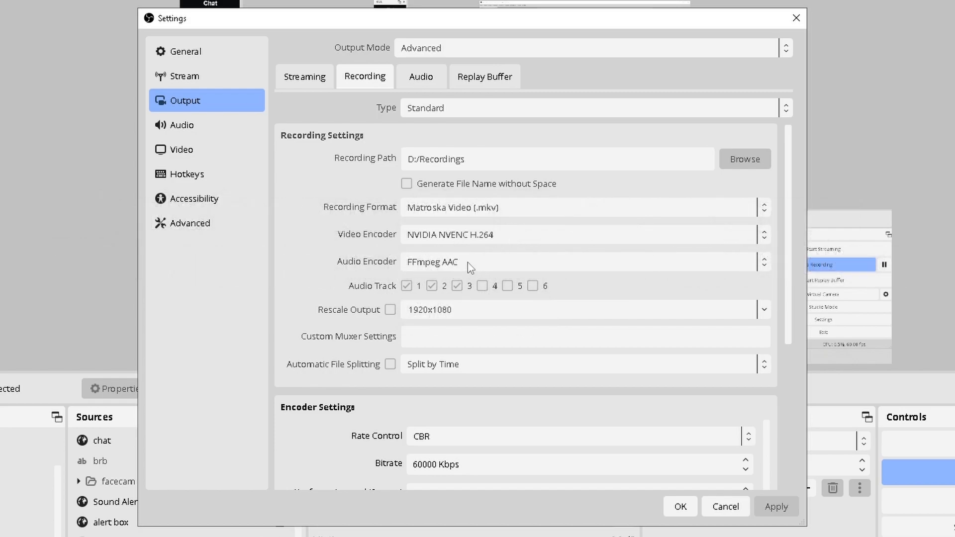
{"action": "scroll", "scroll_direction": "down", "scroll_amount": 3}
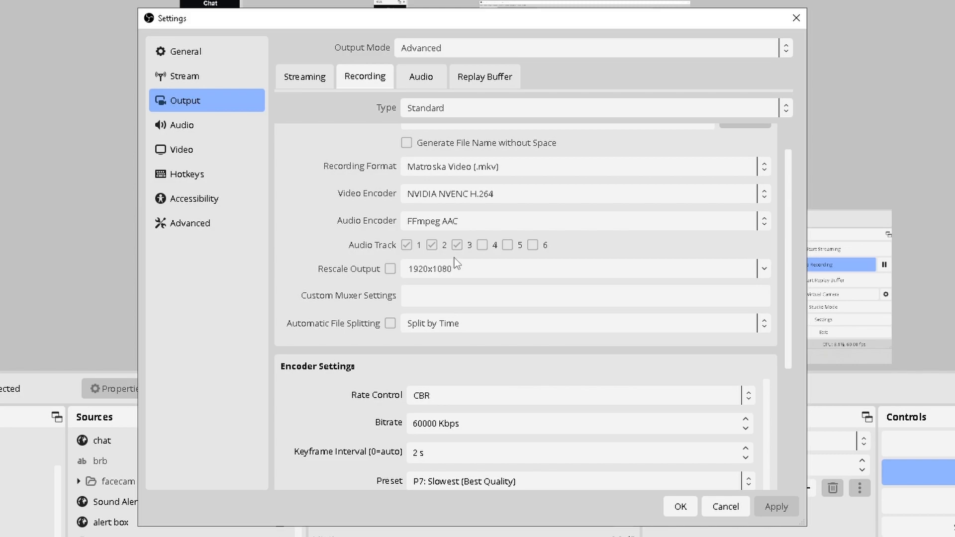
{"action": "scroll", "scroll_direction": "down", "scroll_amount": 3}
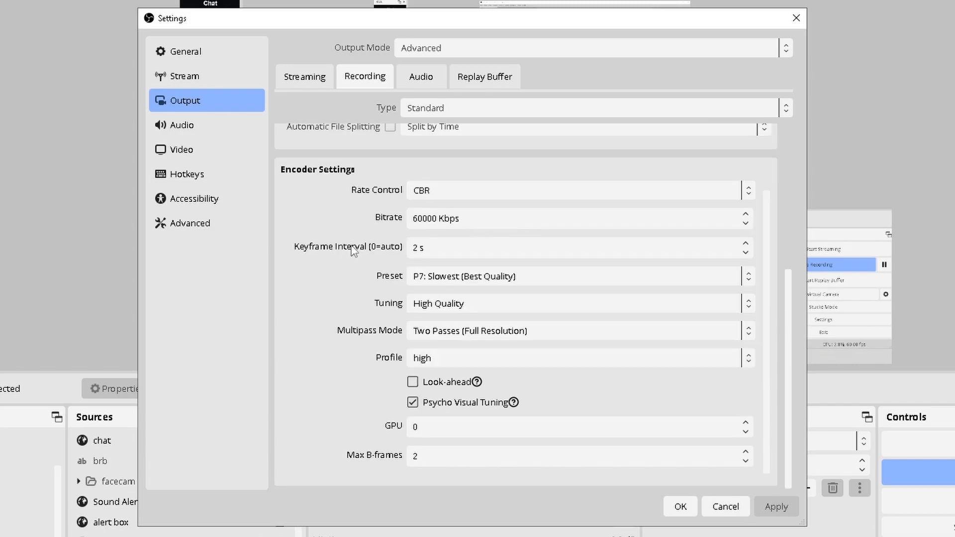
{"action": "mouse_move", "coordinate": [338, 233]}
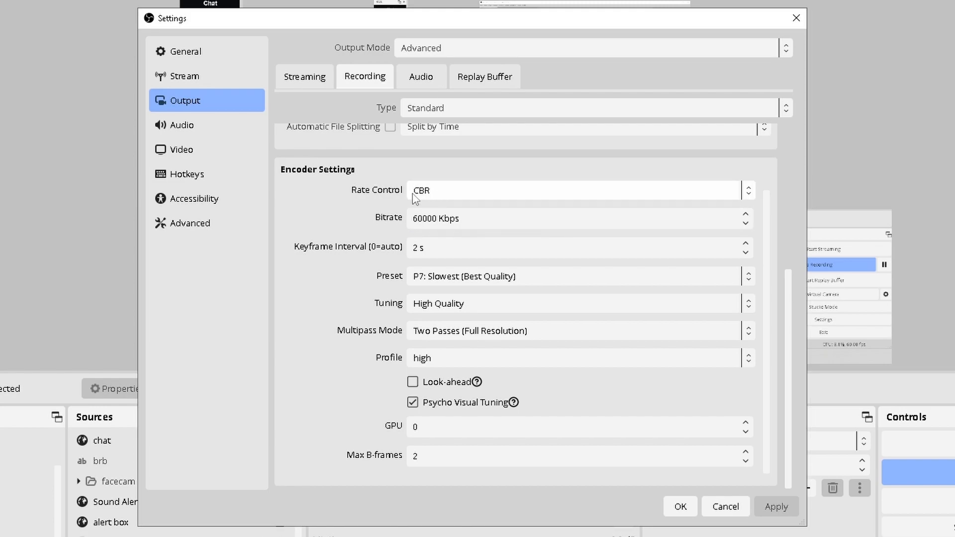
{"action": "left_click", "coordinate": [579, 190]}
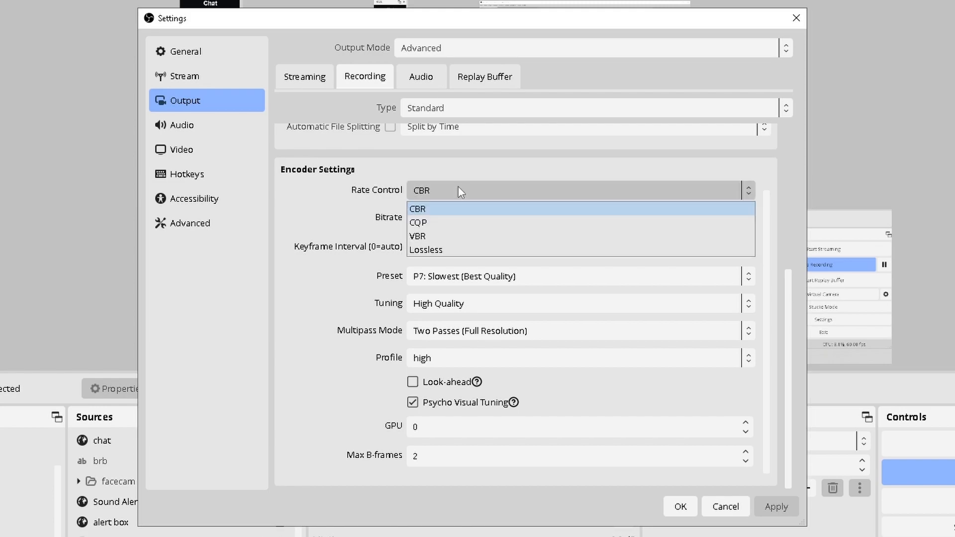
{"action": "mouse_move", "coordinate": [436, 237]}
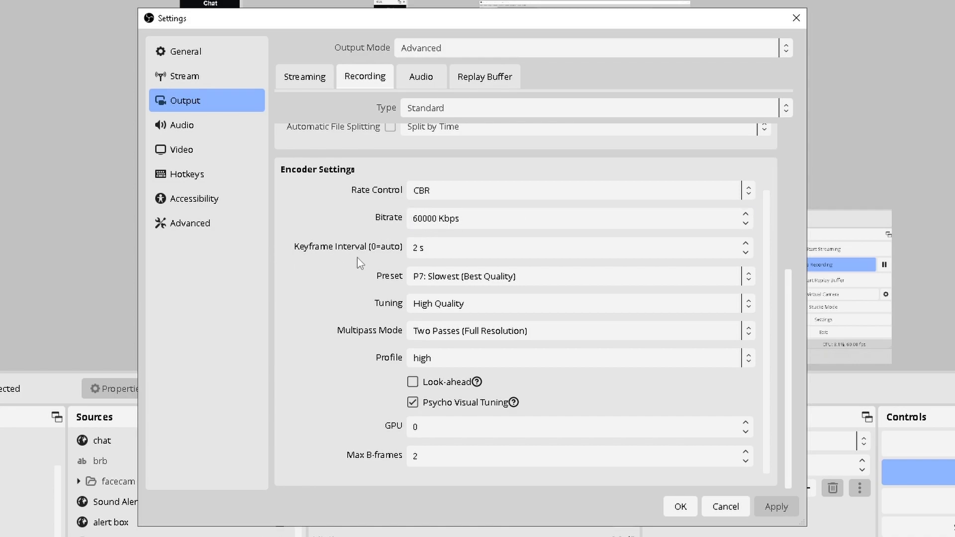
{"action": "left_click", "coordinate": [579, 246]}
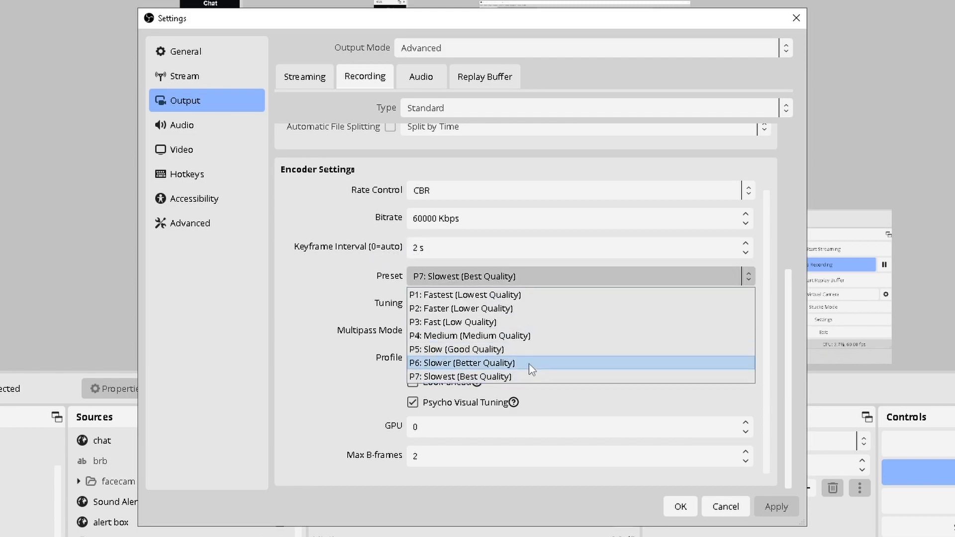
{"action": "mouse_move", "coordinate": [490, 349]}
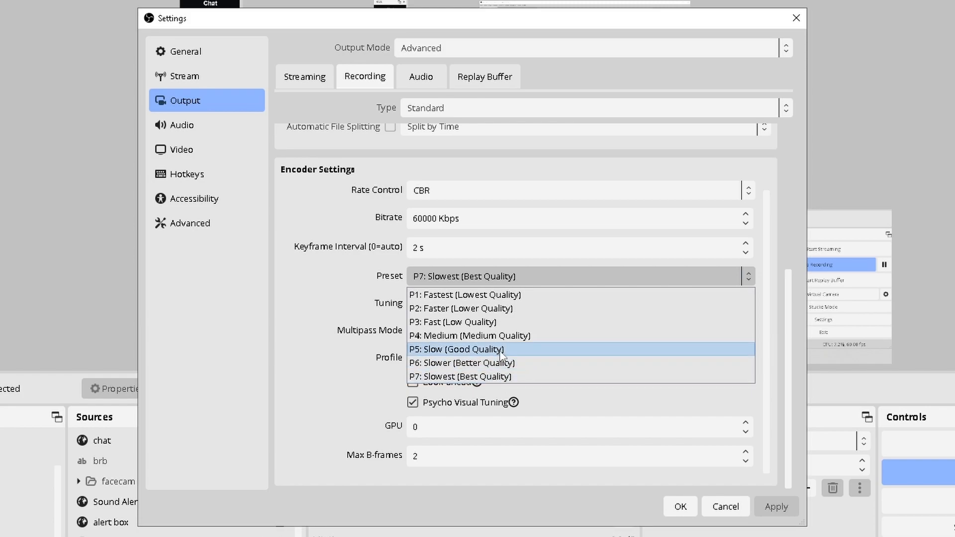
{"action": "mouse_move", "coordinate": [498, 363]}
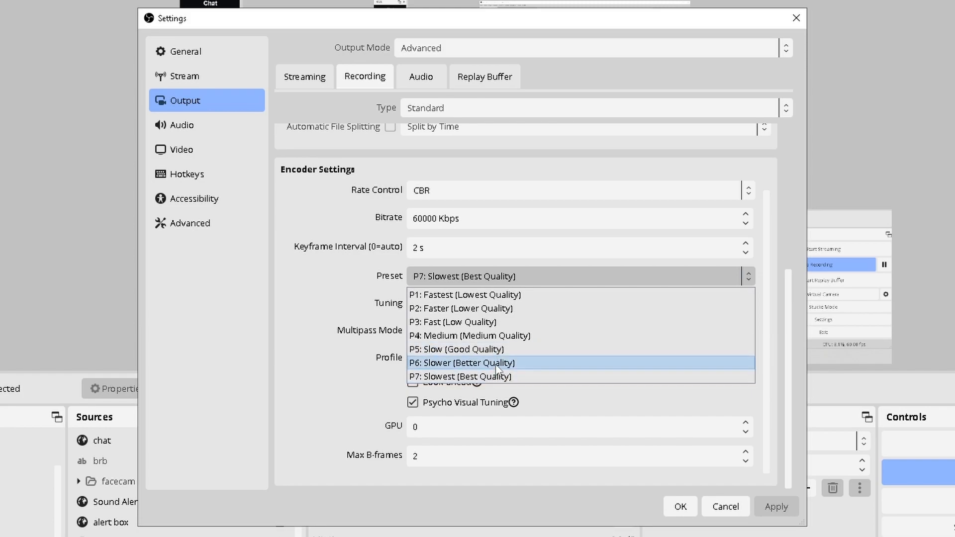
{"action": "mouse_move", "coordinate": [441, 375]}
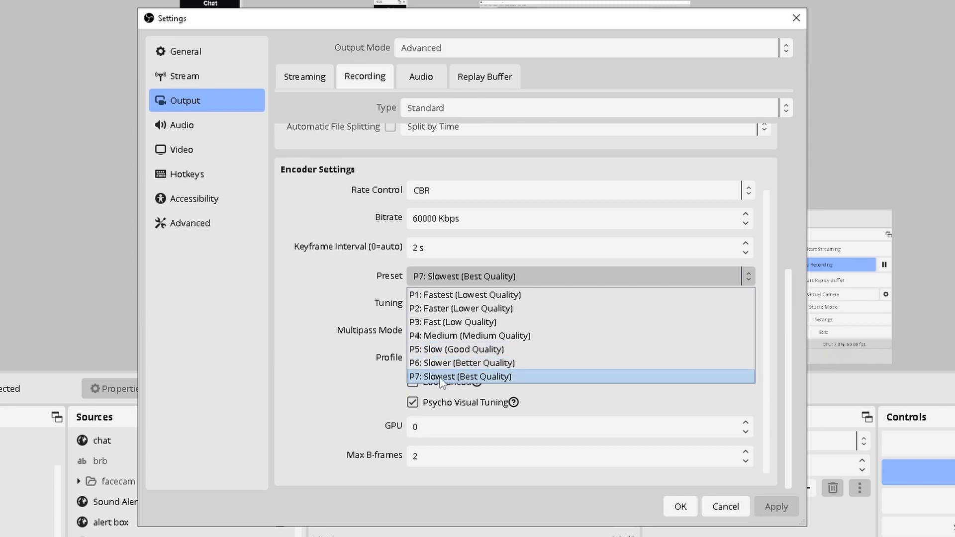
{"action": "left_click", "coordinate": [460, 376]}
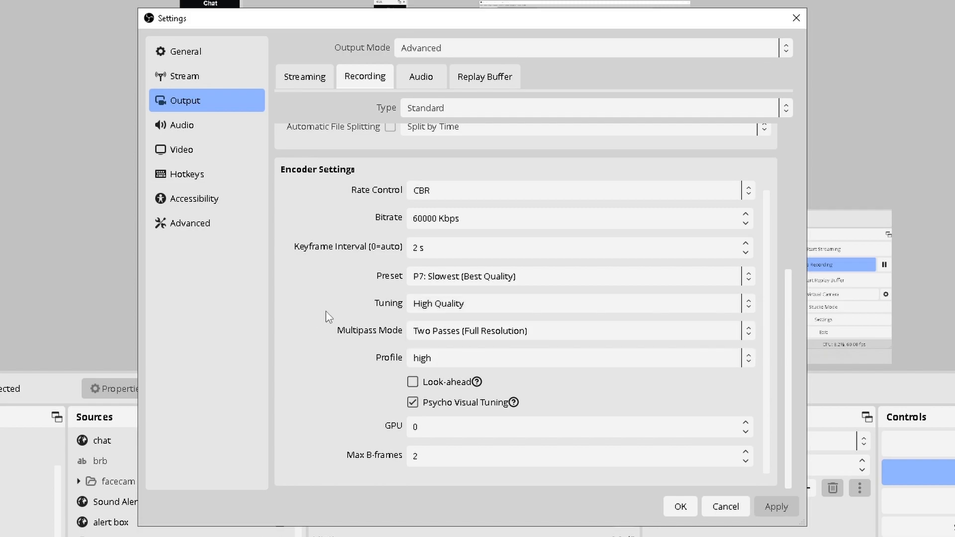
{"action": "left_click", "coordinate": [579, 331]}
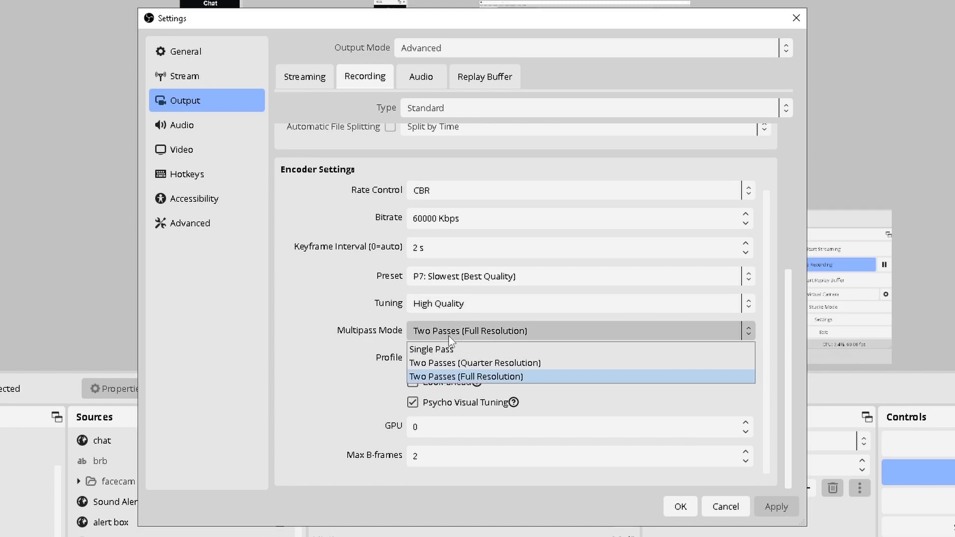
{"action": "left_click", "coordinate": [465, 376]}
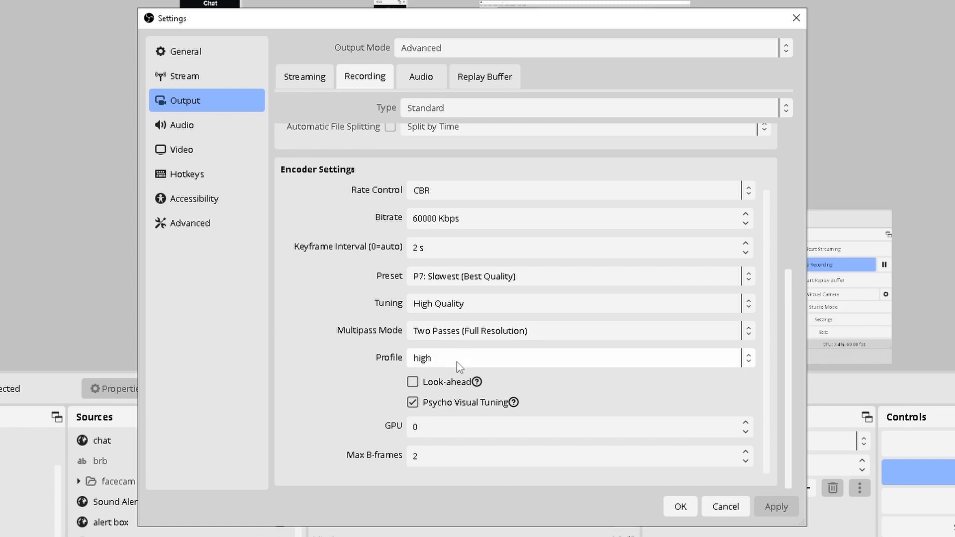
{"action": "mouse_move", "coordinate": [455, 367]}
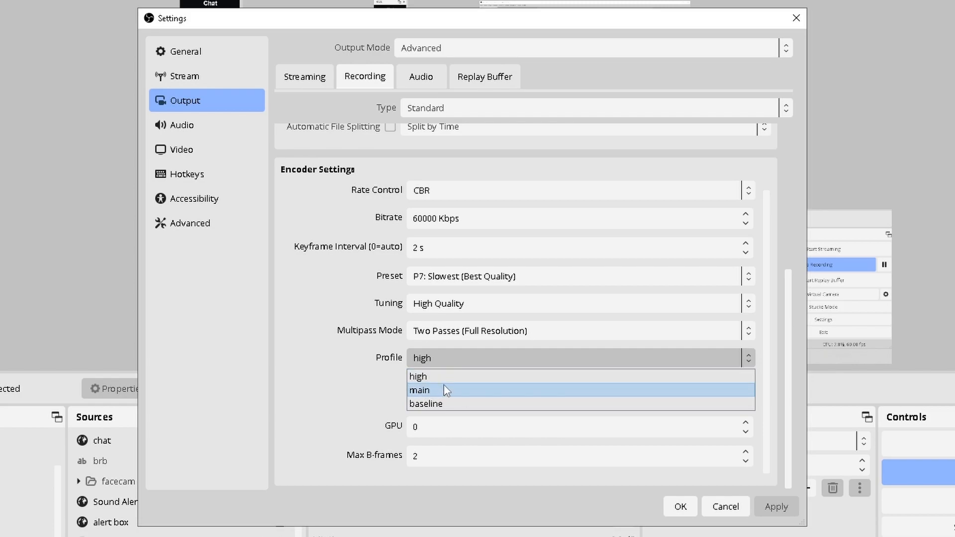
{"action": "mouse_move", "coordinate": [457, 403]}
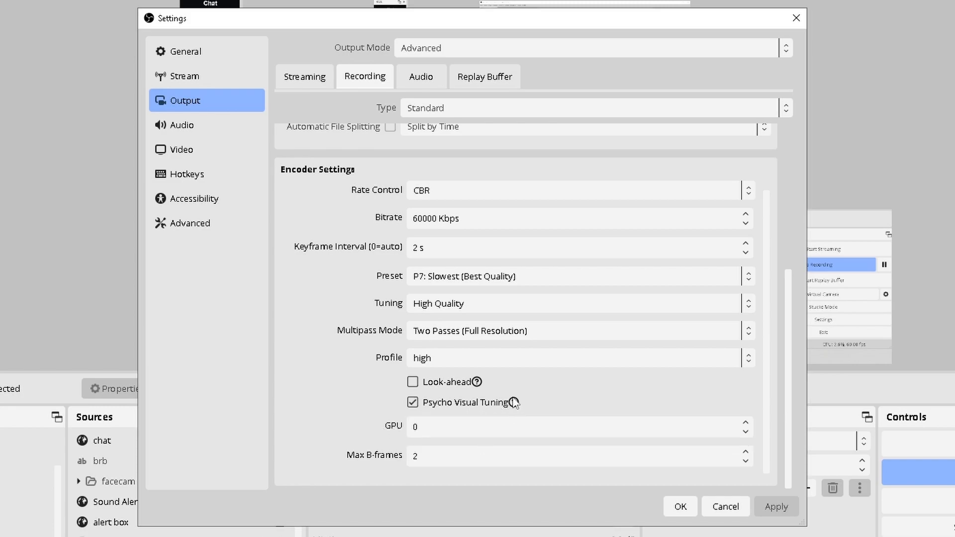
{"action": "mouse_move", "coordinate": [512, 401]}
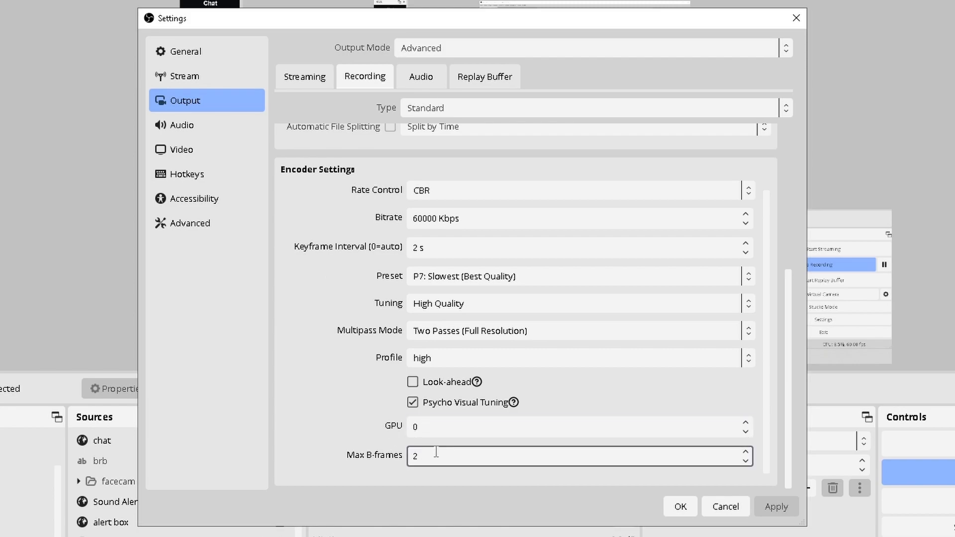
Check the audio track bitrates at 192, then the Replay Buffer with its 600 s maximum.
{"action": "left_click", "coordinate": [420, 76]}
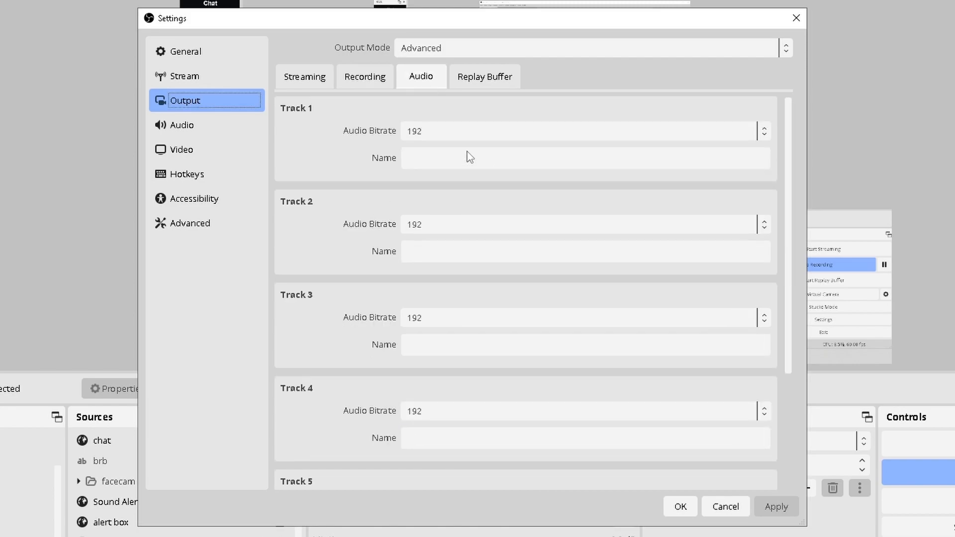
{"action": "mouse_move", "coordinate": [333, 270]}
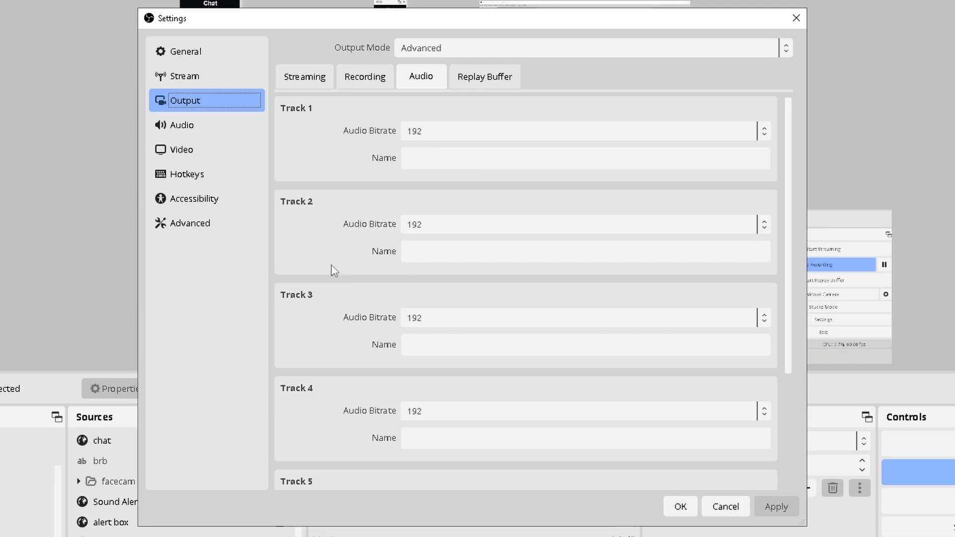
{"action": "left_click", "coordinate": [484, 76]}
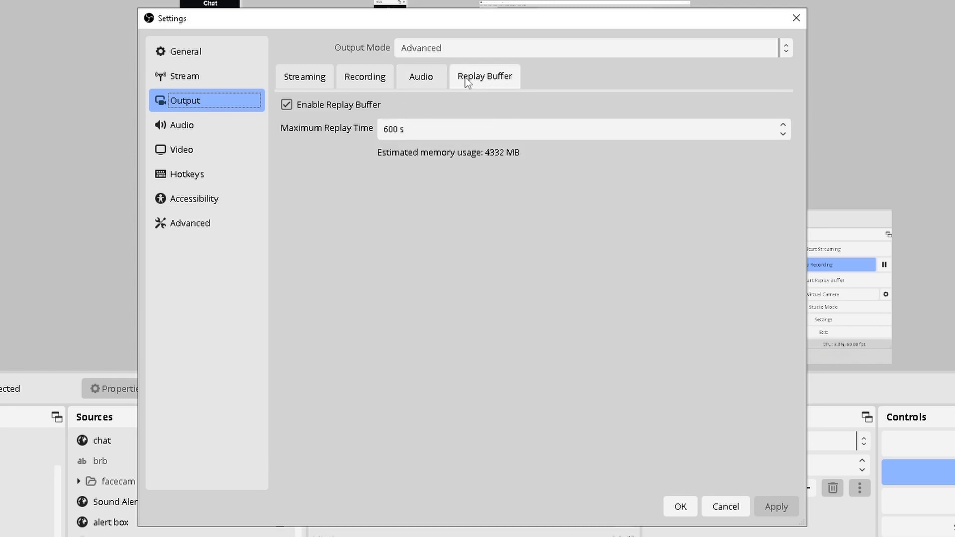
{"action": "mouse_move", "coordinate": [447, 83]}
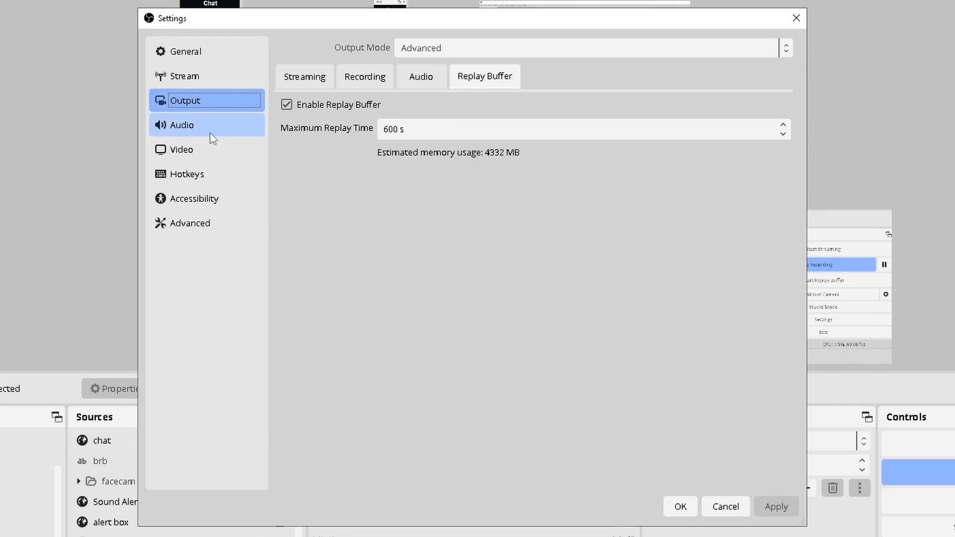
In Audio settings, choose Microphone (HyperX Quadcast) as the Mic/Auxiliary input.
{"action": "left_click", "coordinate": [181, 126]}
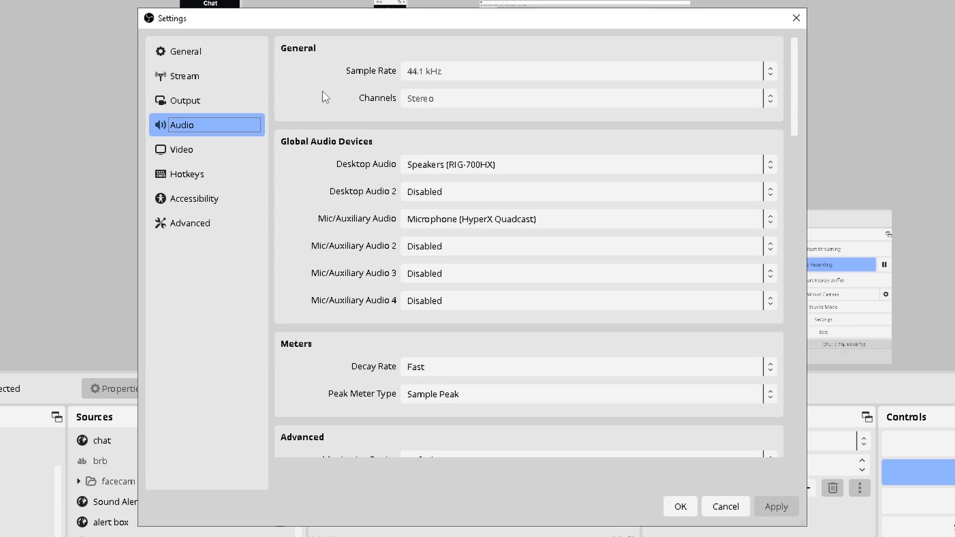
{"action": "mouse_move", "coordinate": [404, 89]}
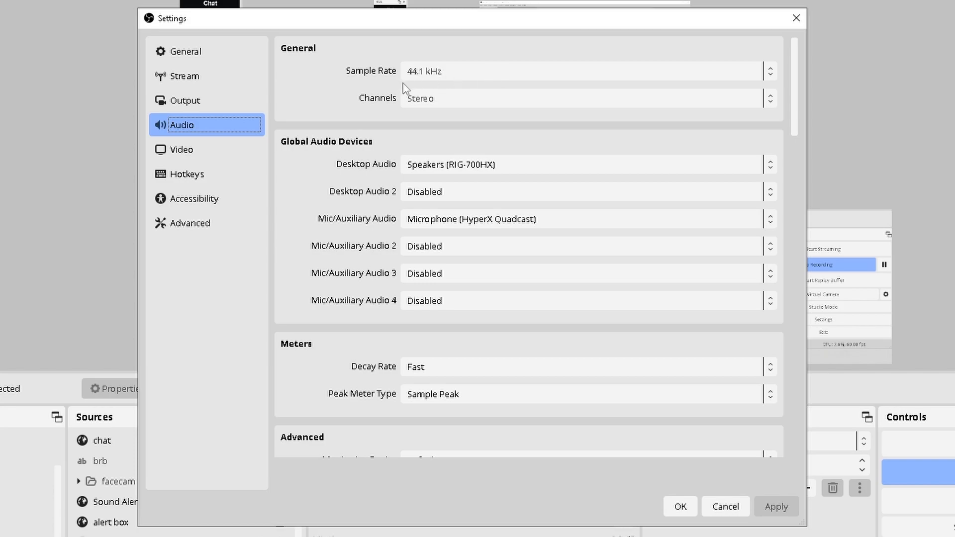
{"action": "mouse_move", "coordinate": [408, 113]}
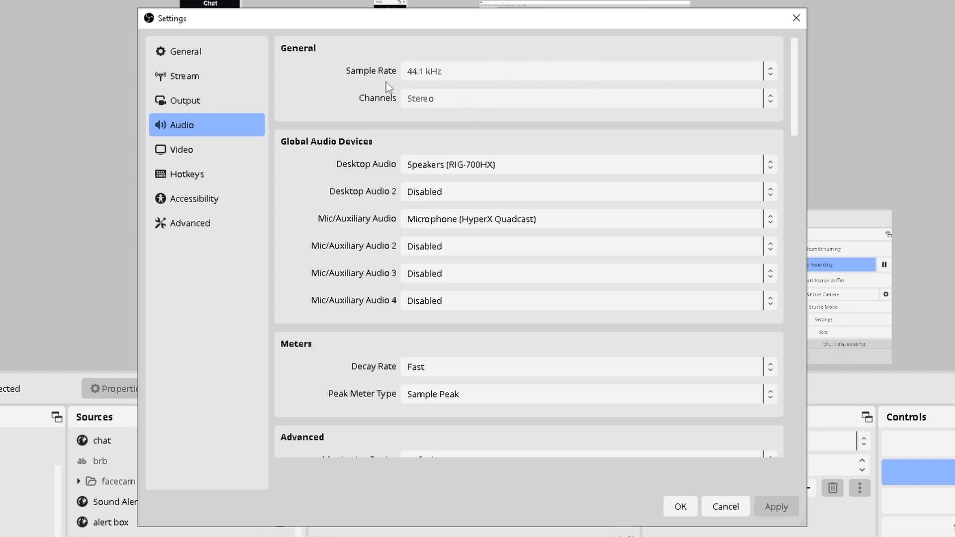
{"action": "mouse_move", "coordinate": [451, 106]}
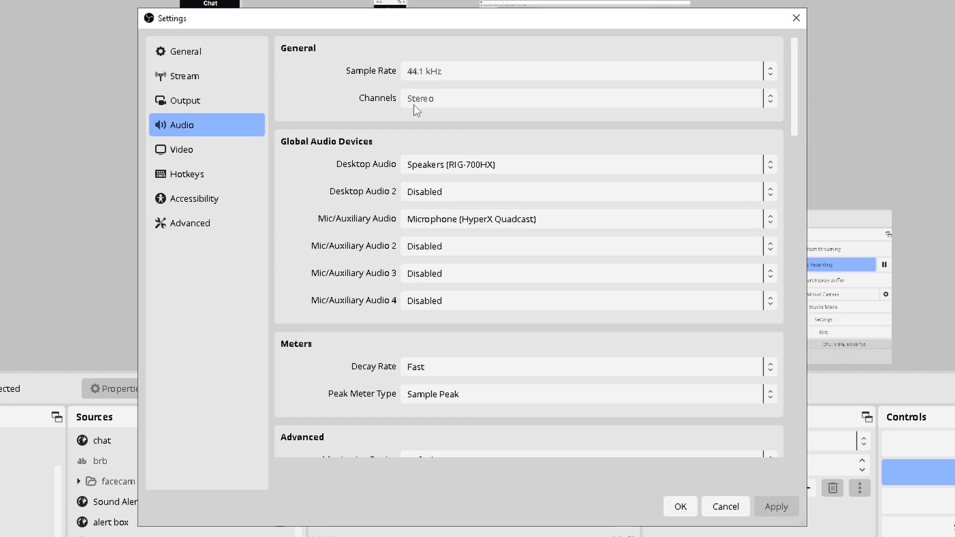
{"action": "mouse_move", "coordinate": [427, 112]}
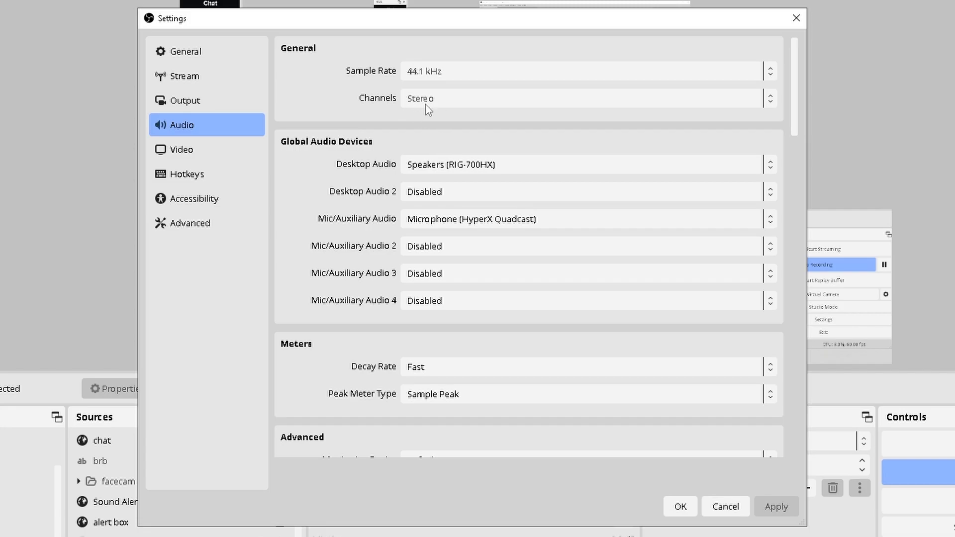
{"action": "scroll", "scroll_direction": "down", "scroll_amount": 3}
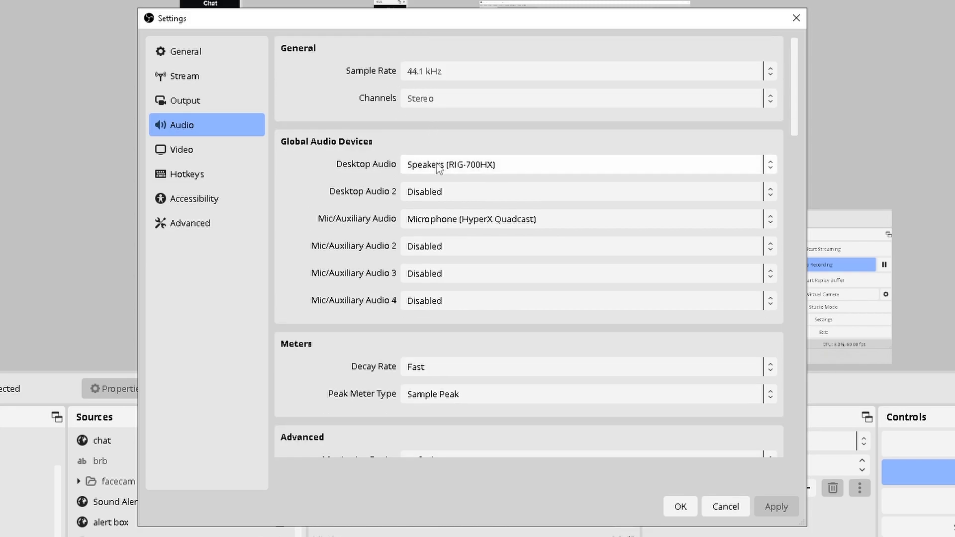
{"action": "mouse_move", "coordinate": [471, 175]}
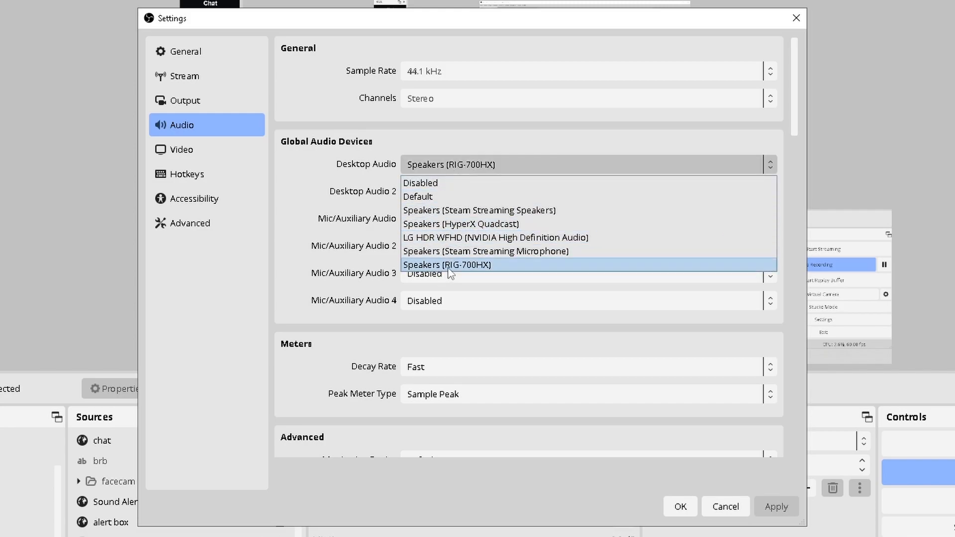
{"action": "mouse_move", "coordinate": [484, 275]}
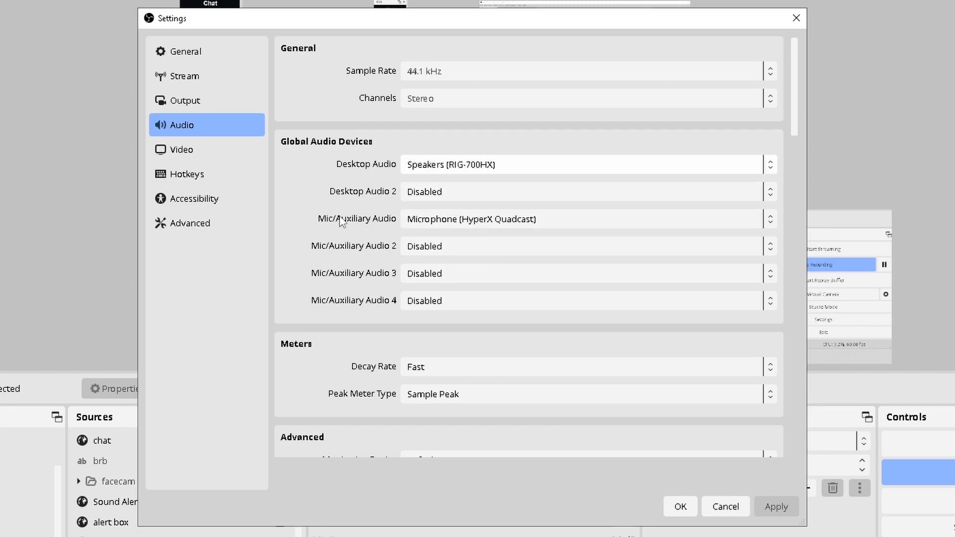
{"action": "left_click", "coordinate": [584, 219]}
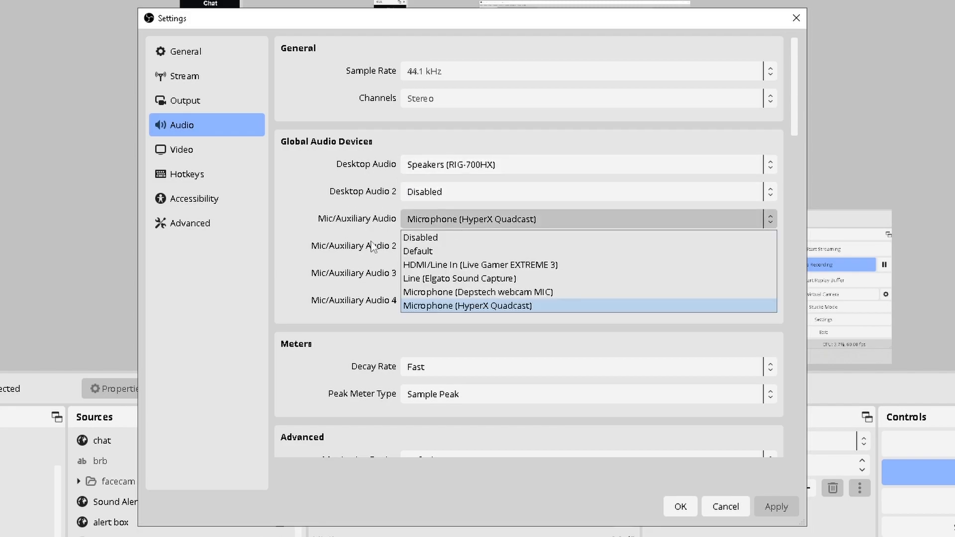
{"action": "mouse_move", "coordinate": [418, 250]}
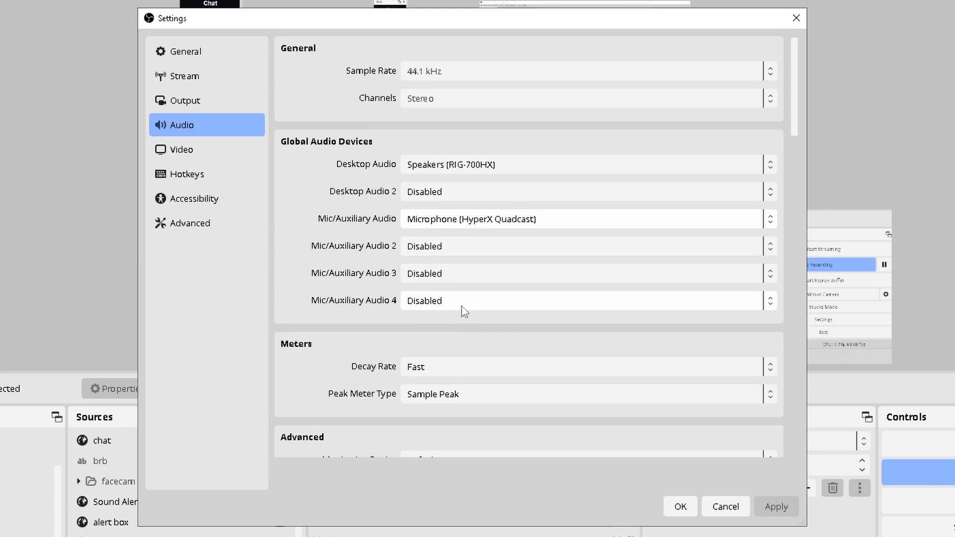
{"action": "mouse_move", "coordinate": [499, 258]}
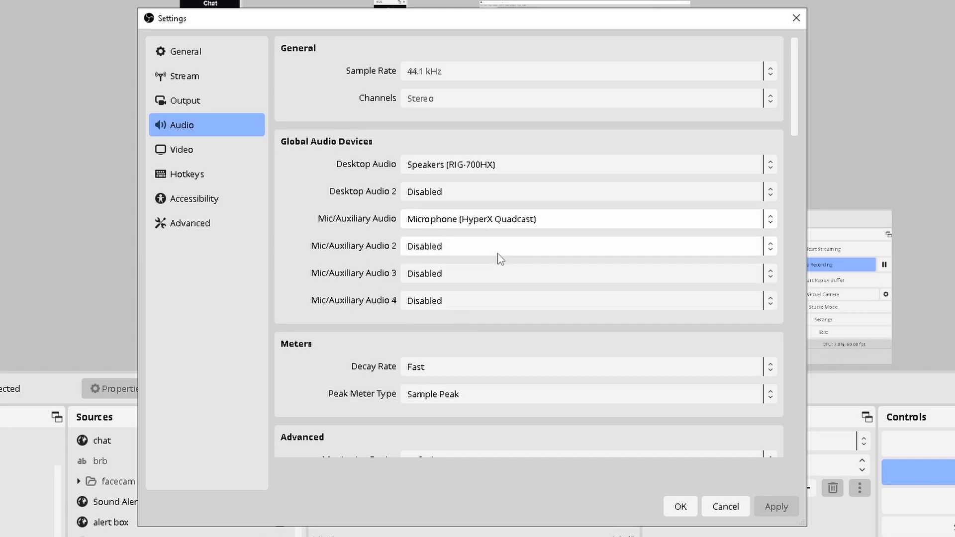
{"action": "mouse_move", "coordinate": [478, 316]}
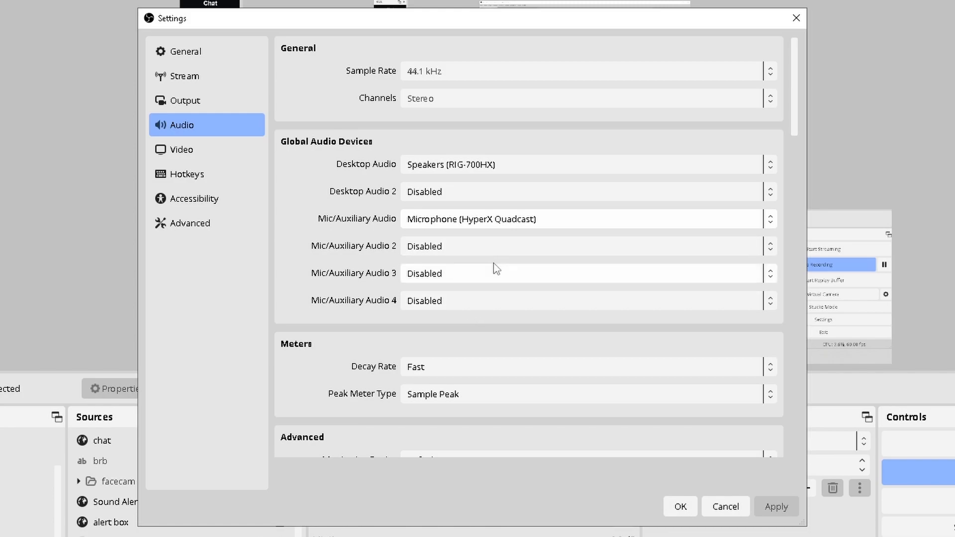
{"action": "left_click", "coordinate": [584, 246]}
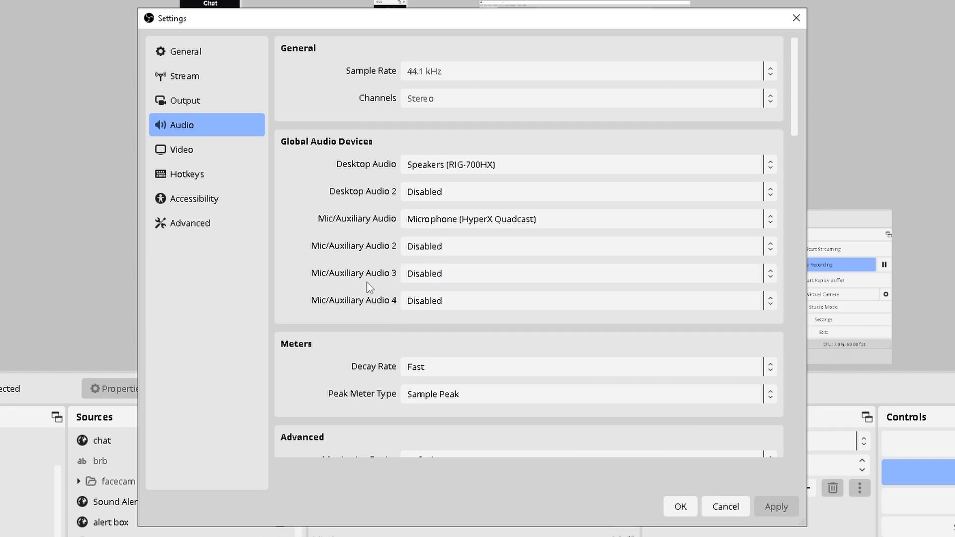
{"action": "scroll", "scroll_direction": "down", "scroll_amount": 3}
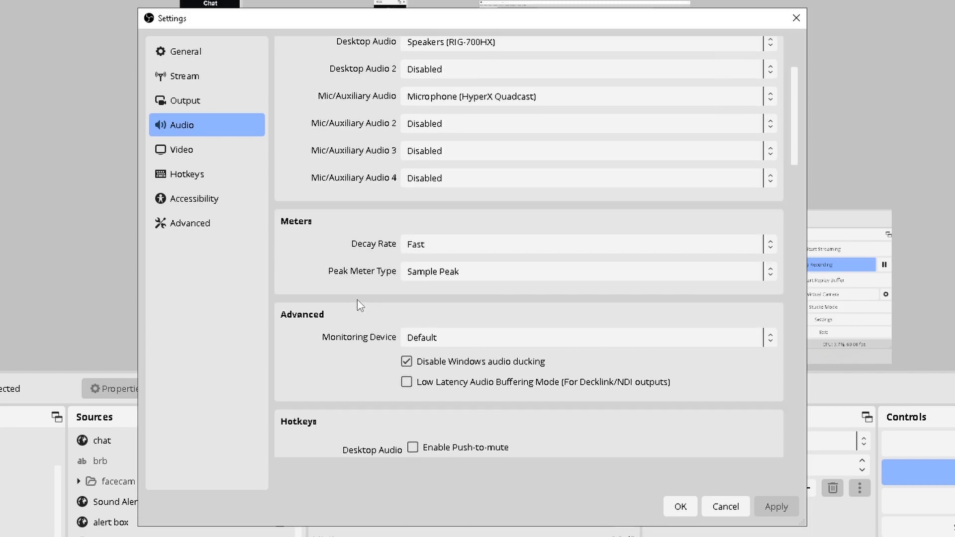
{"action": "scroll", "scroll_direction": "down", "scroll_amount": 3}
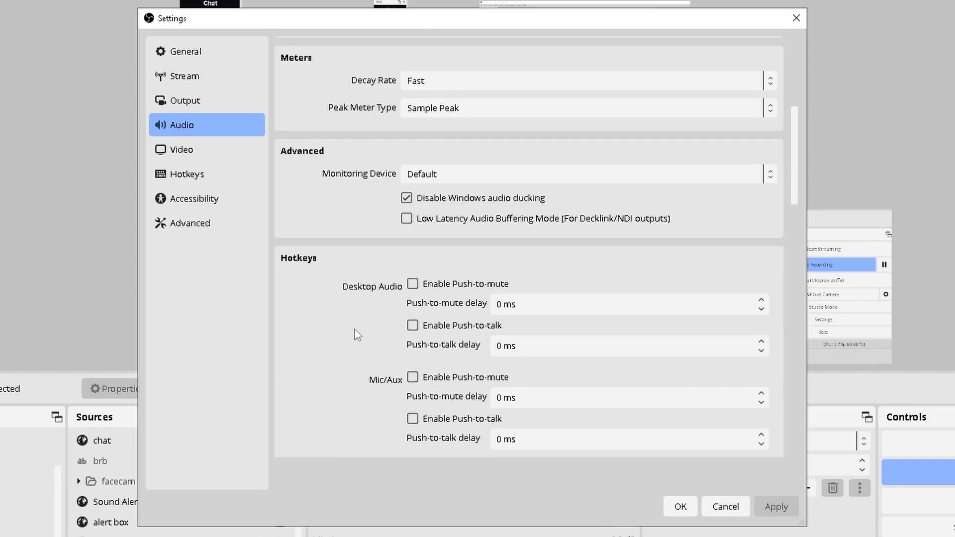
{"action": "scroll", "scroll_direction": "down", "scroll_amount": 3}
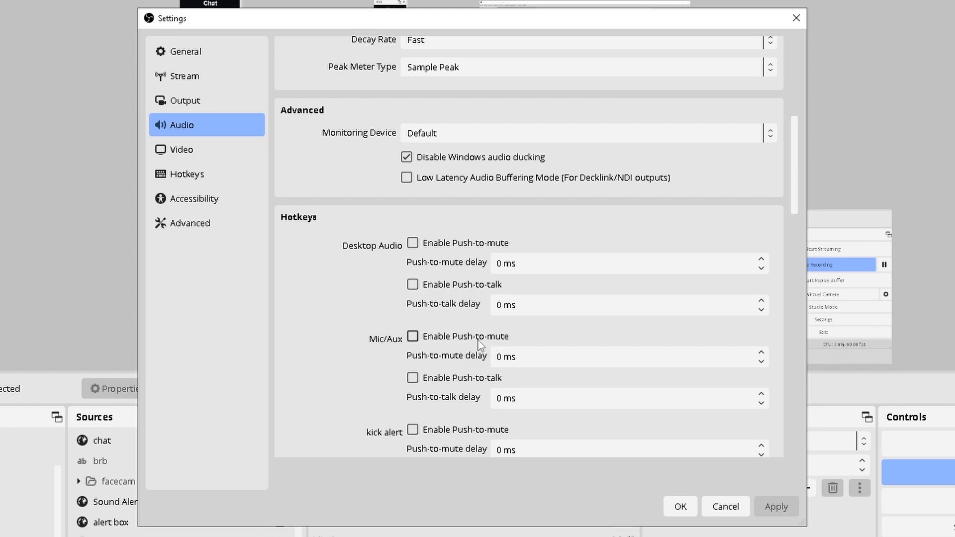
{"action": "mouse_move", "coordinate": [400, 265]}
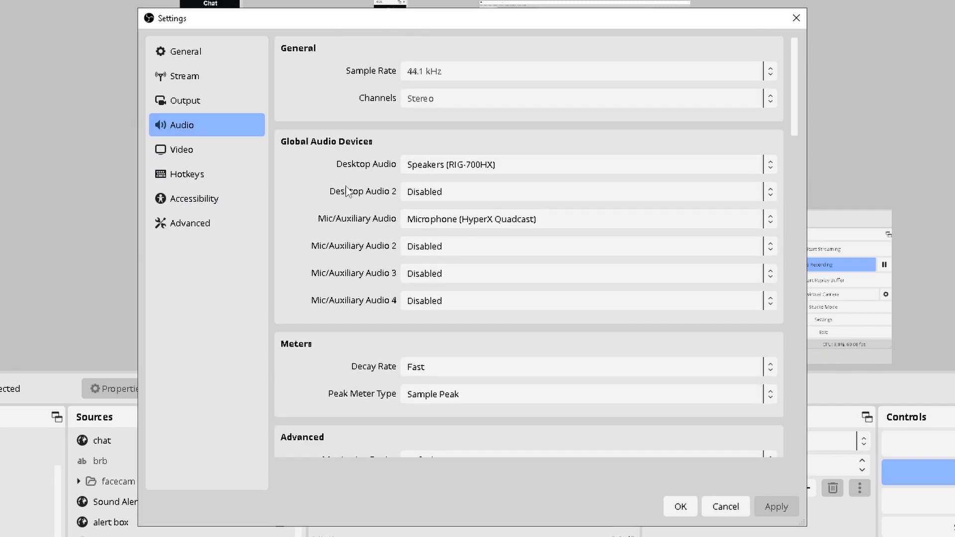
Review Video settings: 1920x1080 base and output resolution at 60 FPS.
{"action": "left_click", "coordinate": [181, 149]}
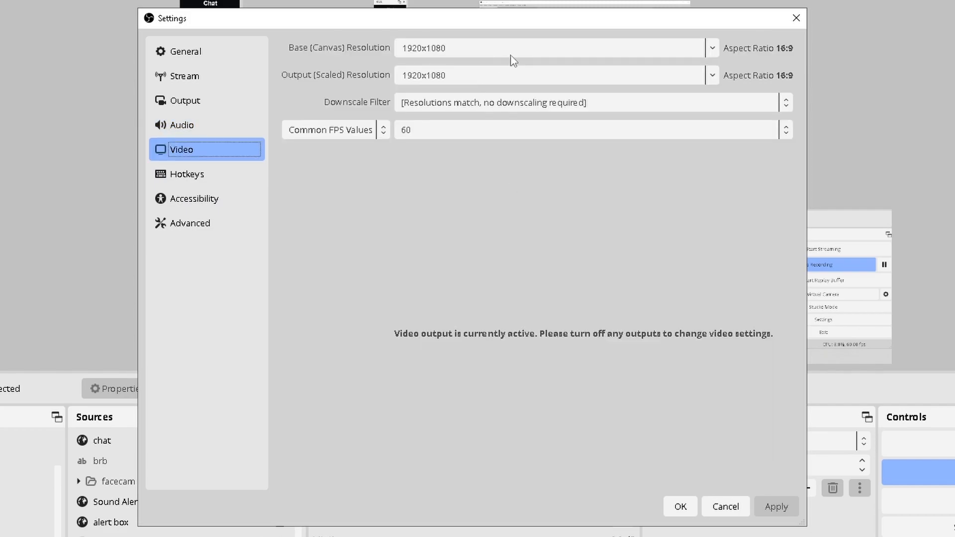
{"action": "mouse_move", "coordinate": [628, 55]}
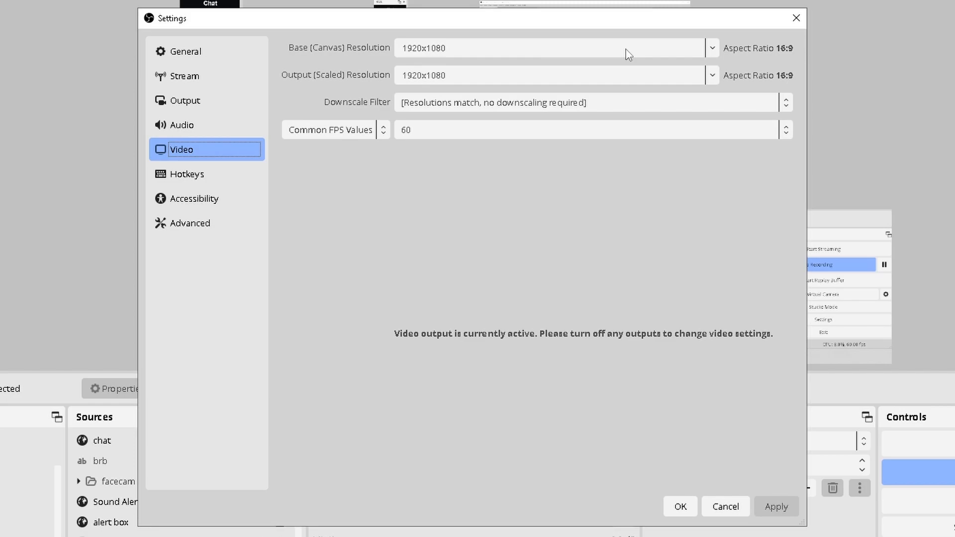
{"action": "mouse_move", "coordinate": [367, 112]}
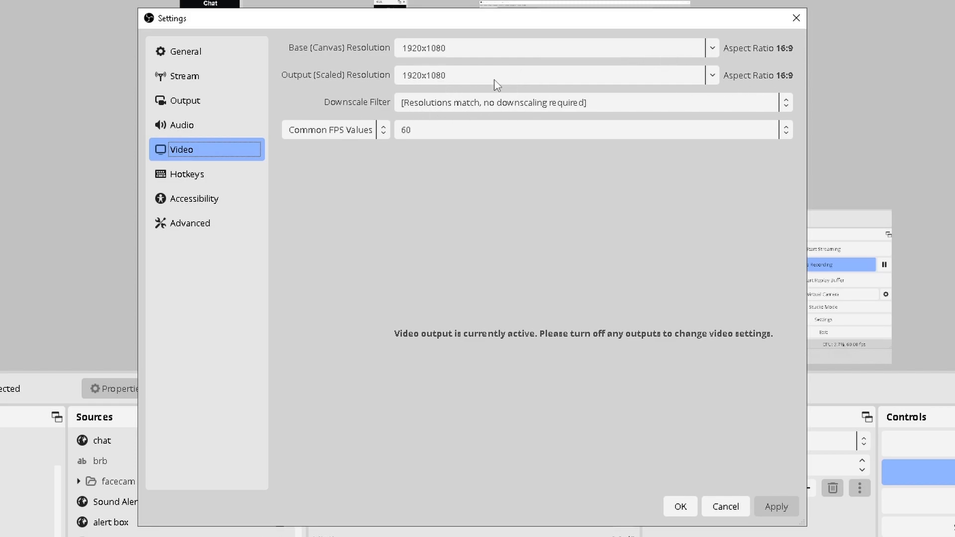
{"action": "mouse_move", "coordinate": [473, 79]}
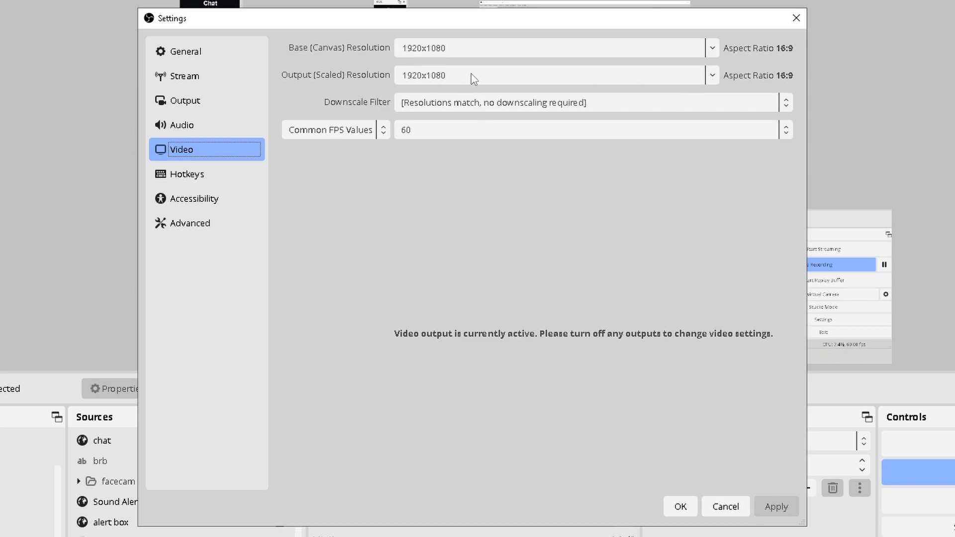
{"action": "mouse_move", "coordinate": [448, 86]}
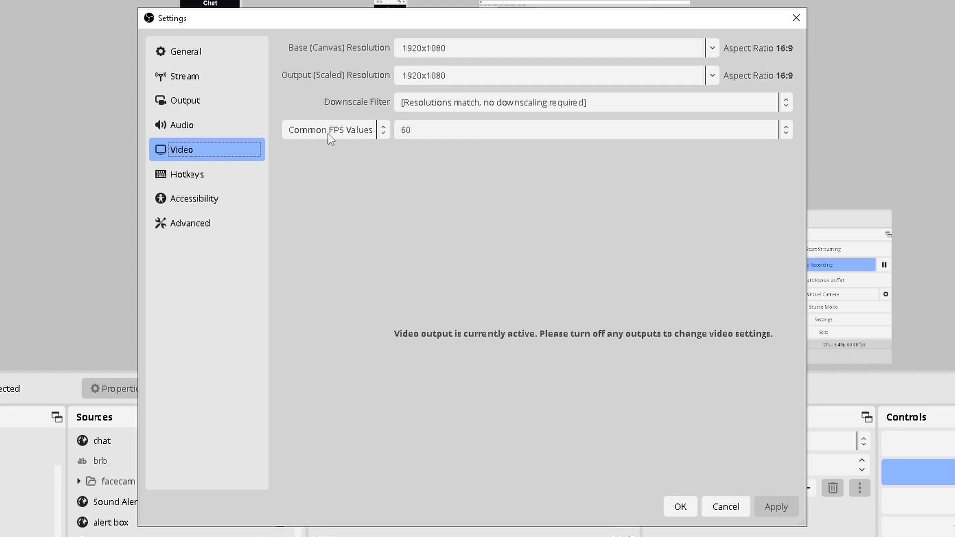
{"action": "mouse_move", "coordinate": [405, 140]}
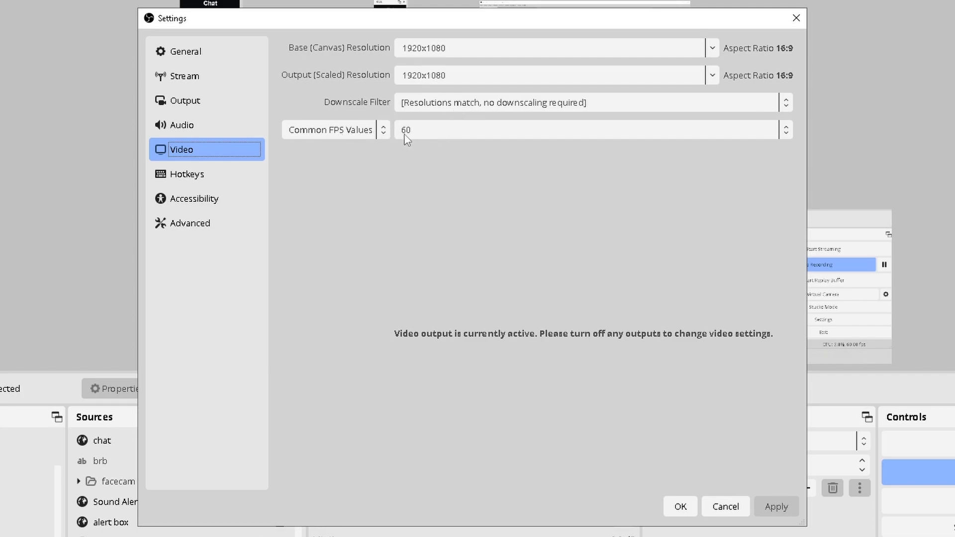
{"action": "mouse_move", "coordinate": [437, 150]}
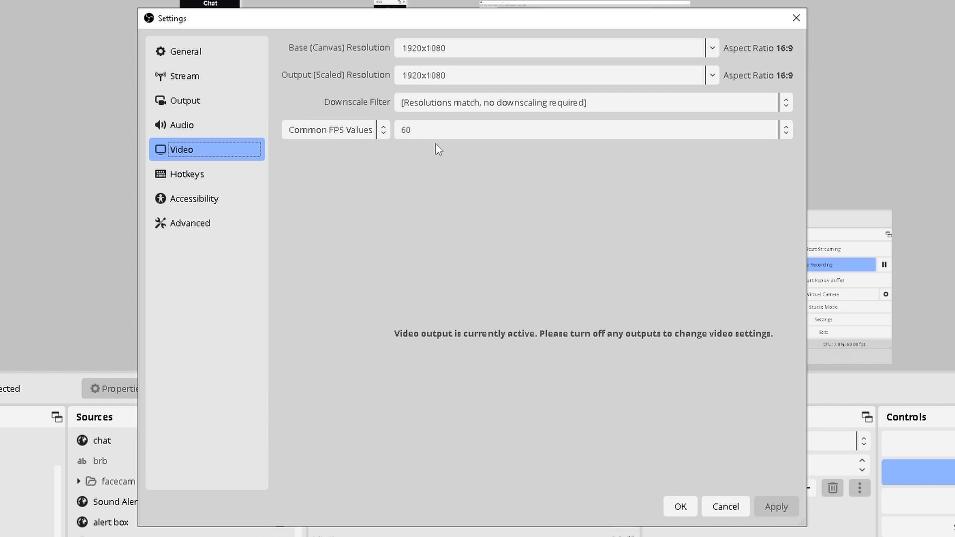
{"action": "mouse_move", "coordinate": [424, 137]}
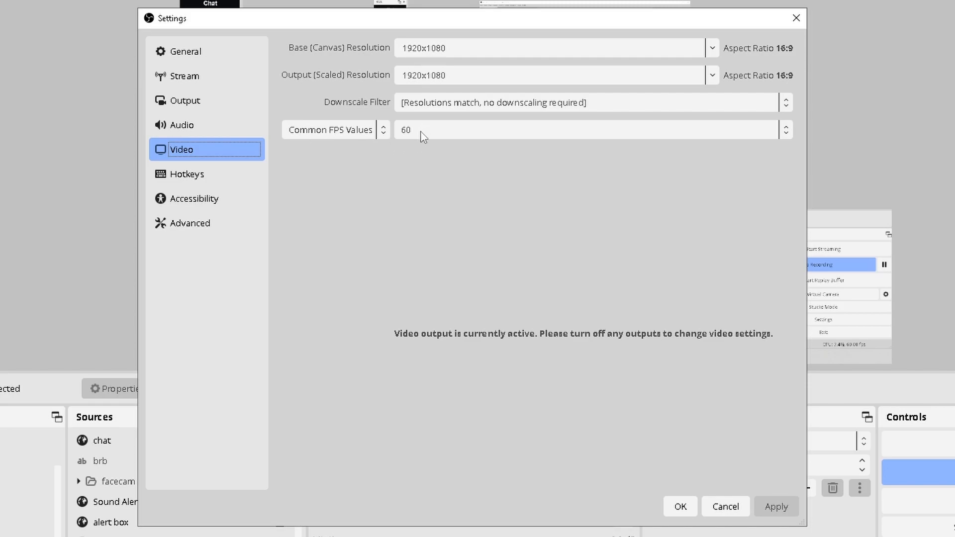
{"action": "mouse_move", "coordinate": [414, 140]}
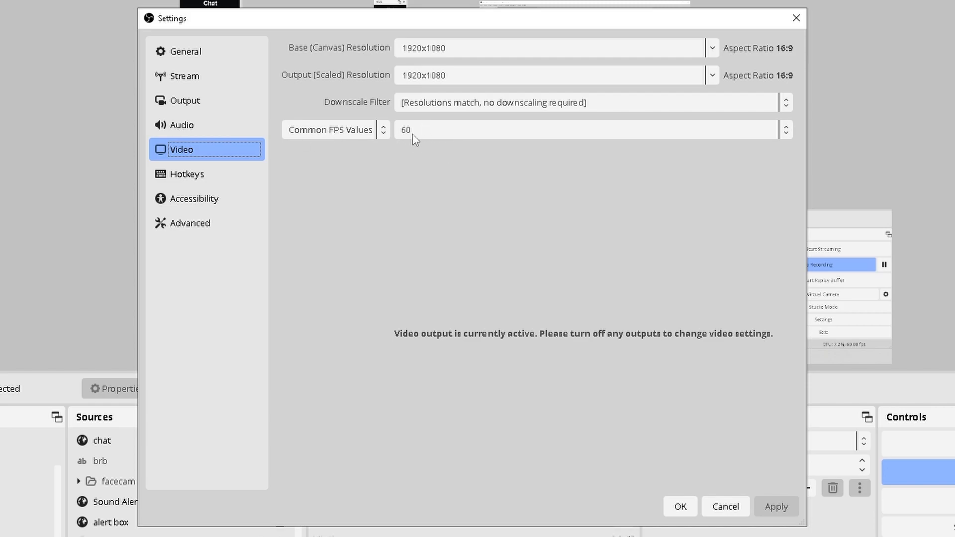
{"action": "mouse_move", "coordinate": [447, 159]}
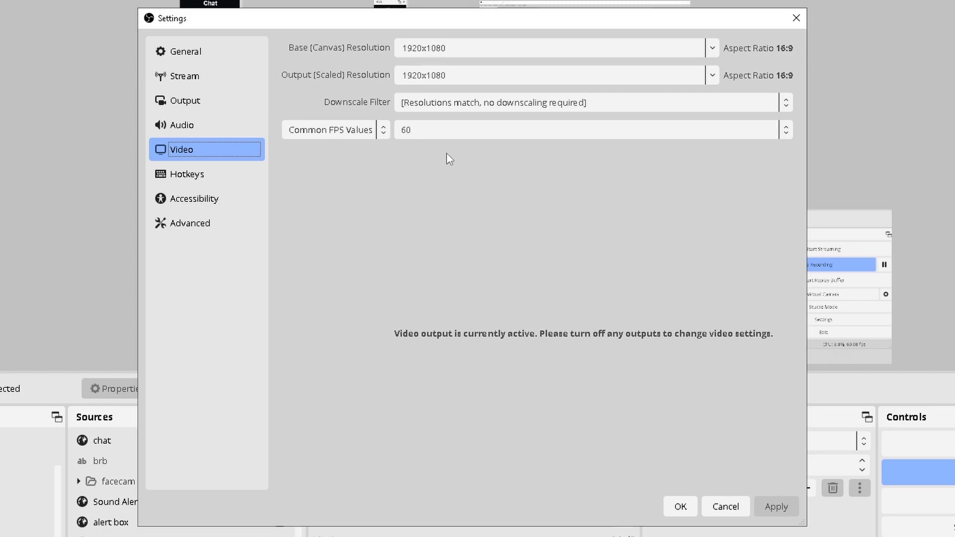
{"action": "mouse_move", "coordinate": [389, 207]}
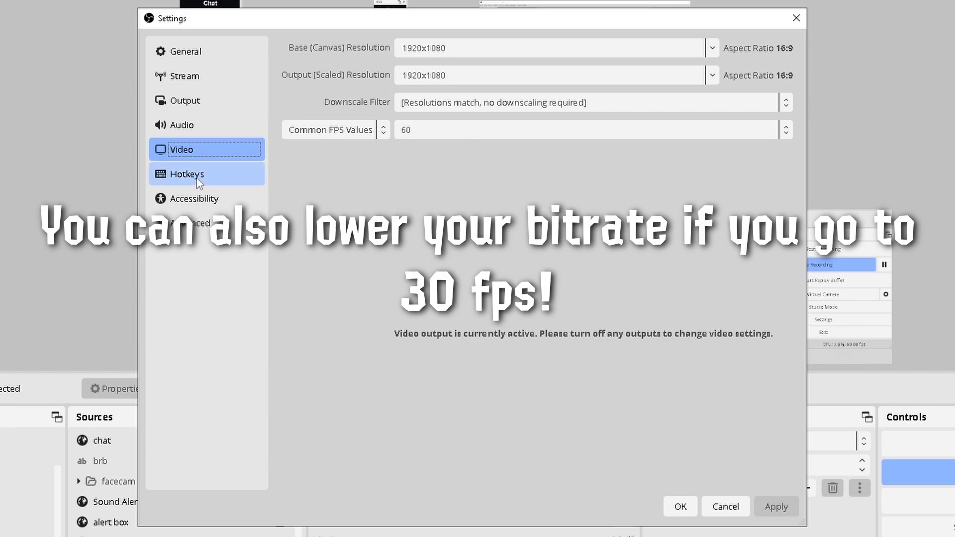
Look over the Hotkeys, Advanced, General and Output settings pages in turn.
{"action": "left_click", "coordinate": [187, 174]}
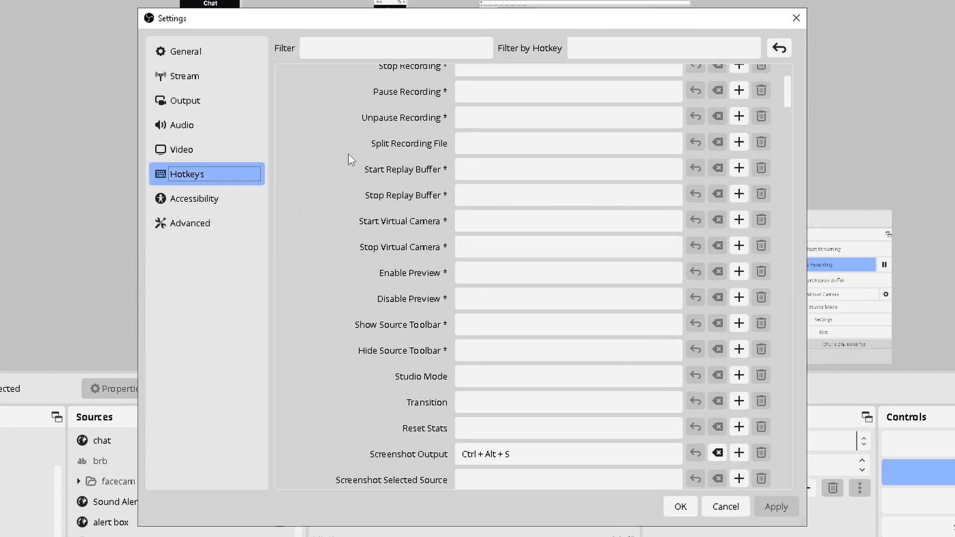
{"action": "scroll", "scroll_direction": "down", "scroll_amount": 3}
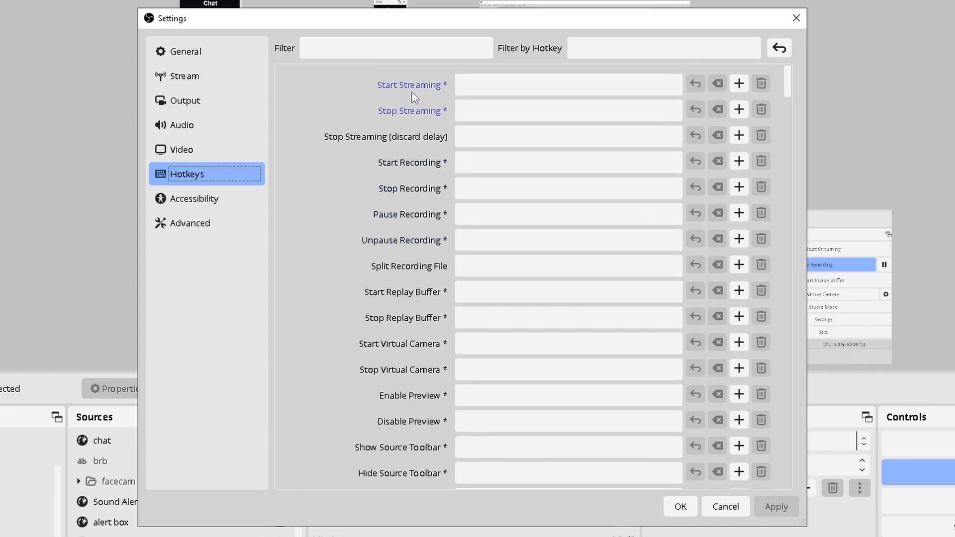
{"action": "mouse_move", "coordinate": [947, 516]}
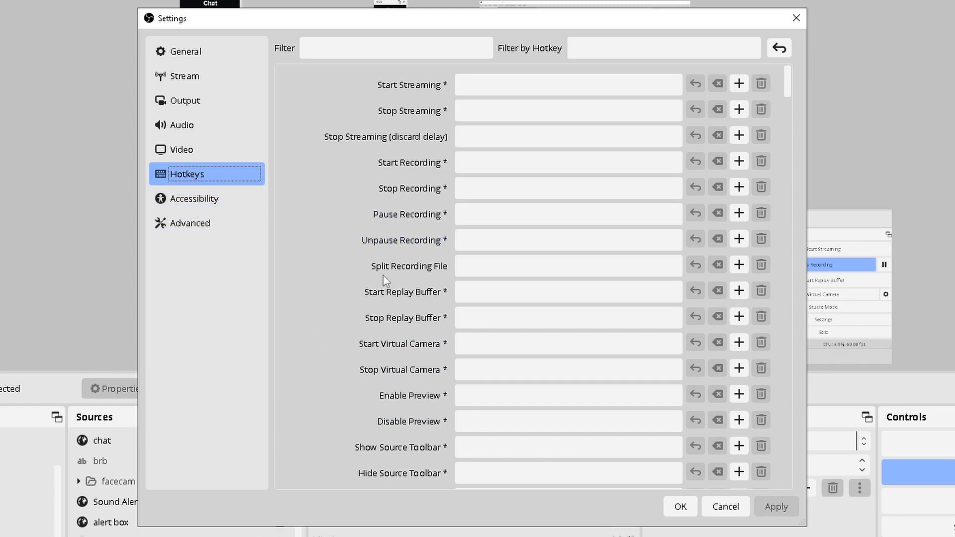
{"action": "left_click", "coordinate": [567, 395]}
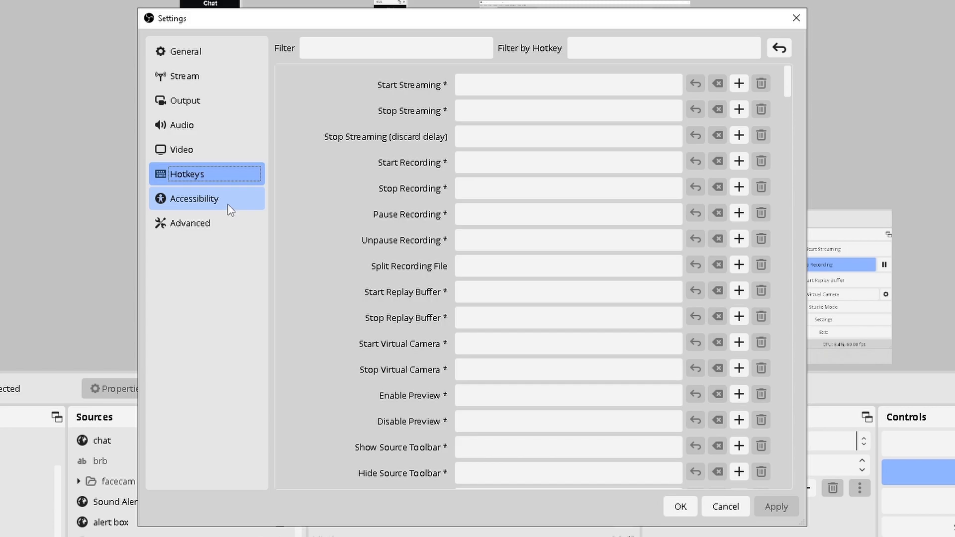
{"action": "left_click", "coordinate": [191, 223]}
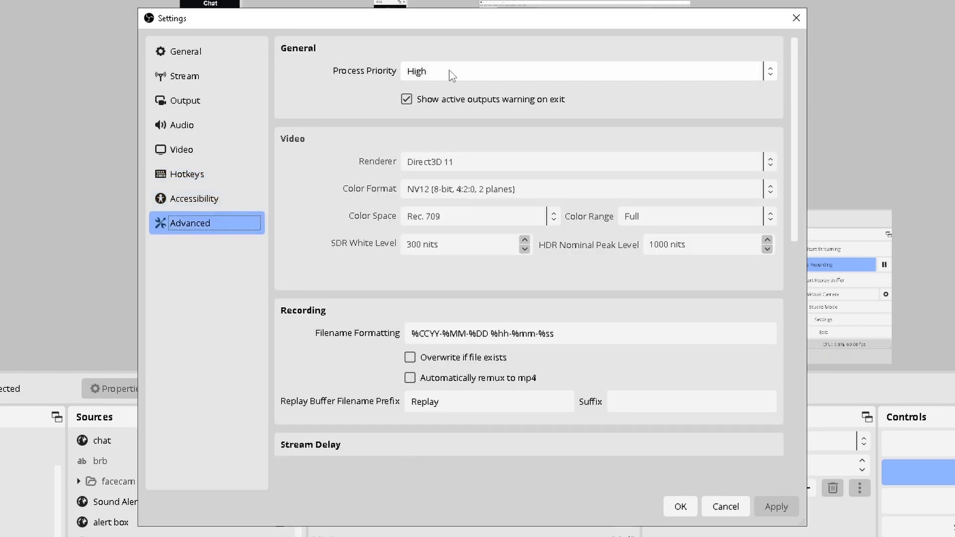
{"action": "mouse_move", "coordinate": [344, 329]}
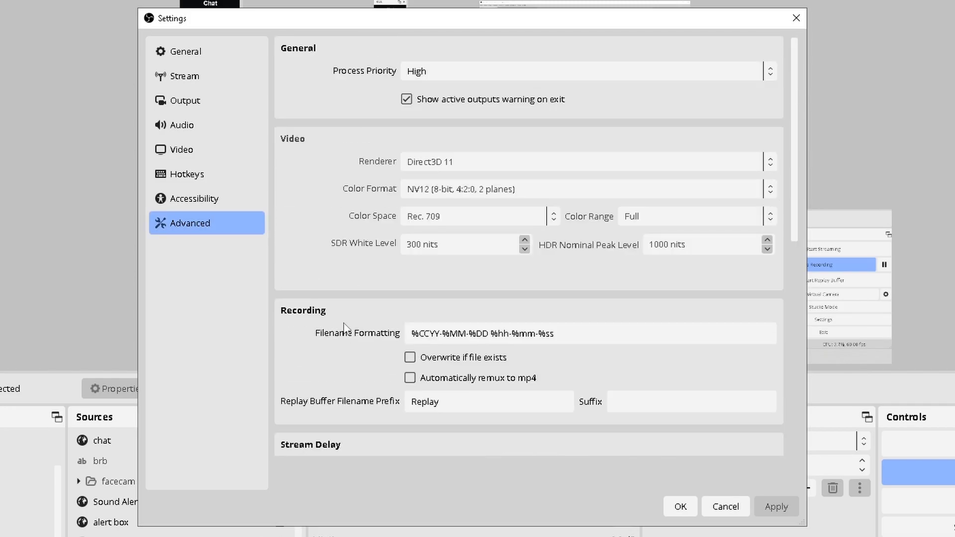
{"action": "left_click", "coordinate": [186, 51]}
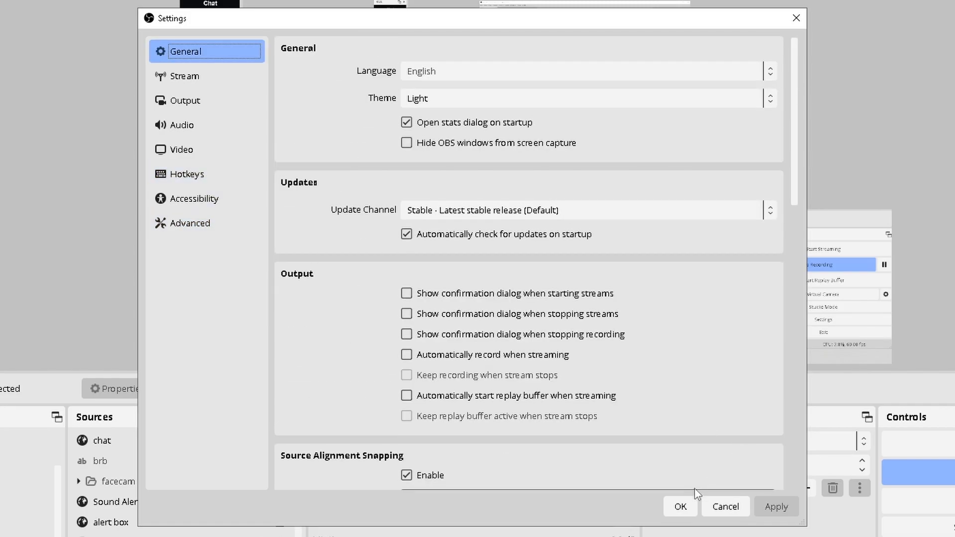
{"action": "left_click", "coordinate": [185, 101]}
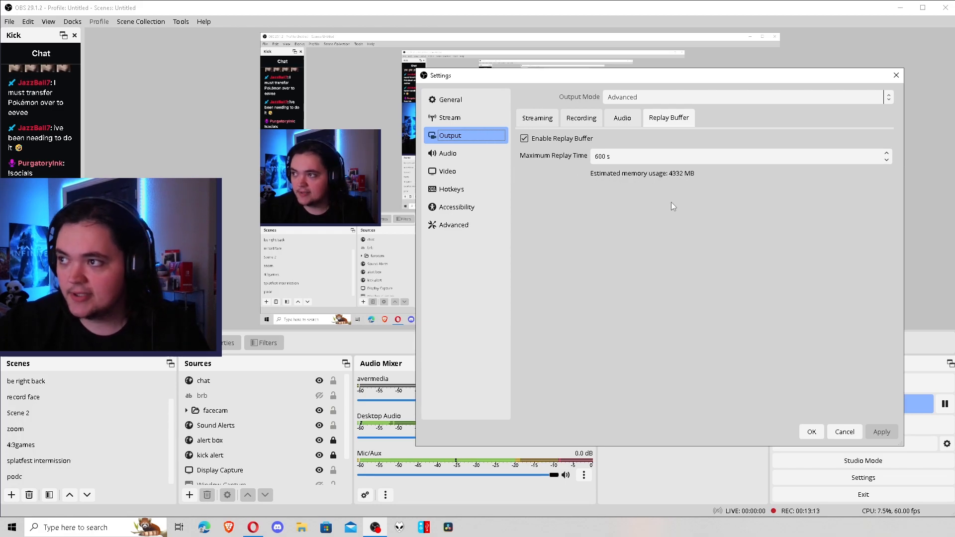
{"action": "mouse_move", "coordinate": [713, 221]}
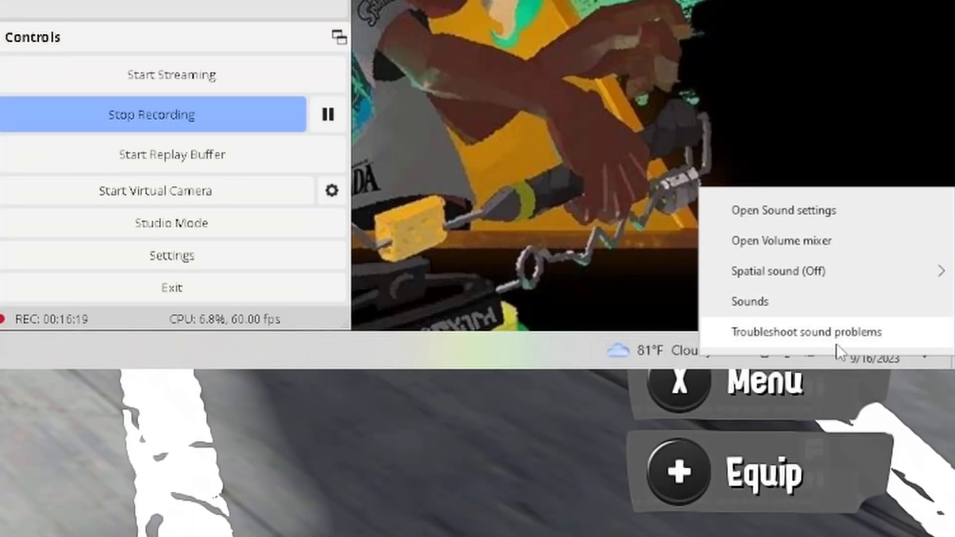
{"action": "mouse_move", "coordinate": [907, 287]}
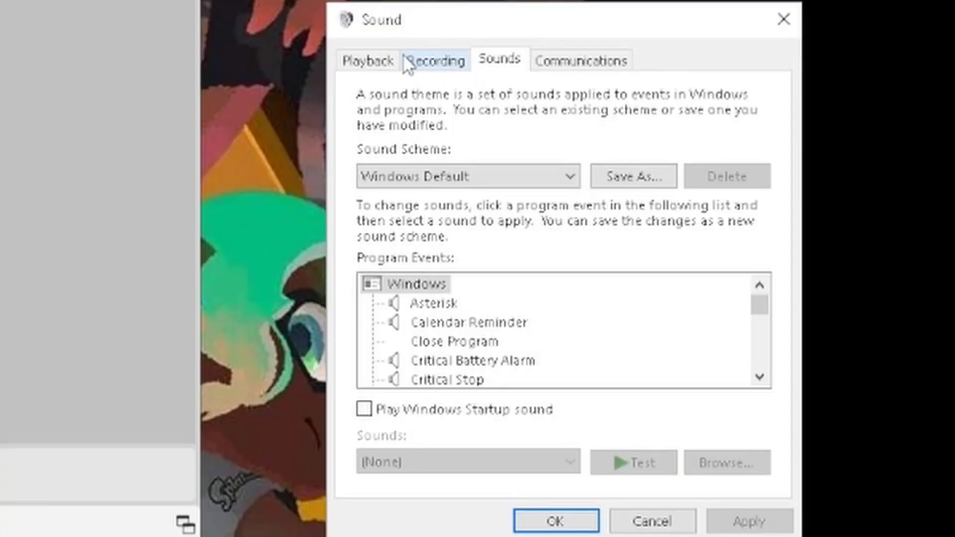
On the Recording devices, enable 'Listen to this device' for the HDMI/Line In capture input and apply.
{"action": "left_click", "coordinate": [435, 61]}
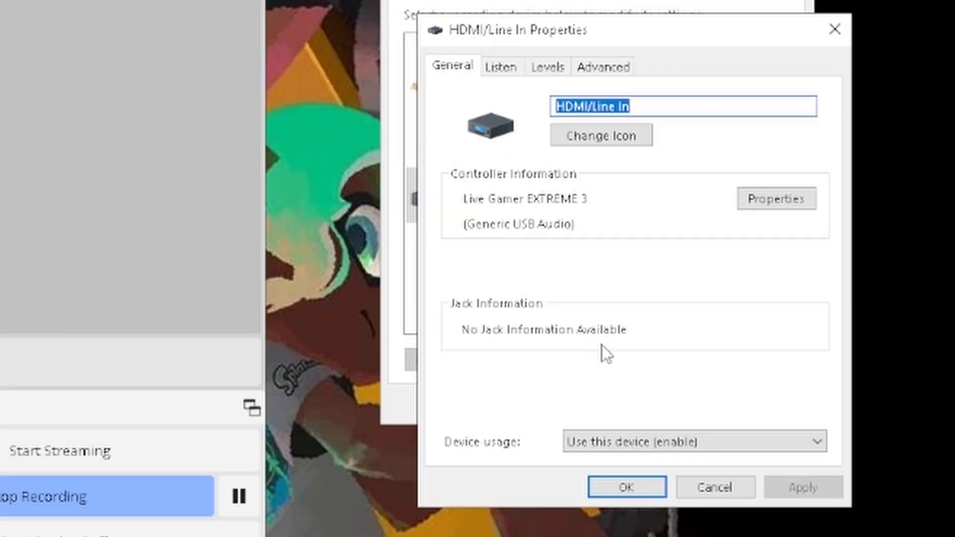
{"action": "left_click", "coordinate": [500, 67]}
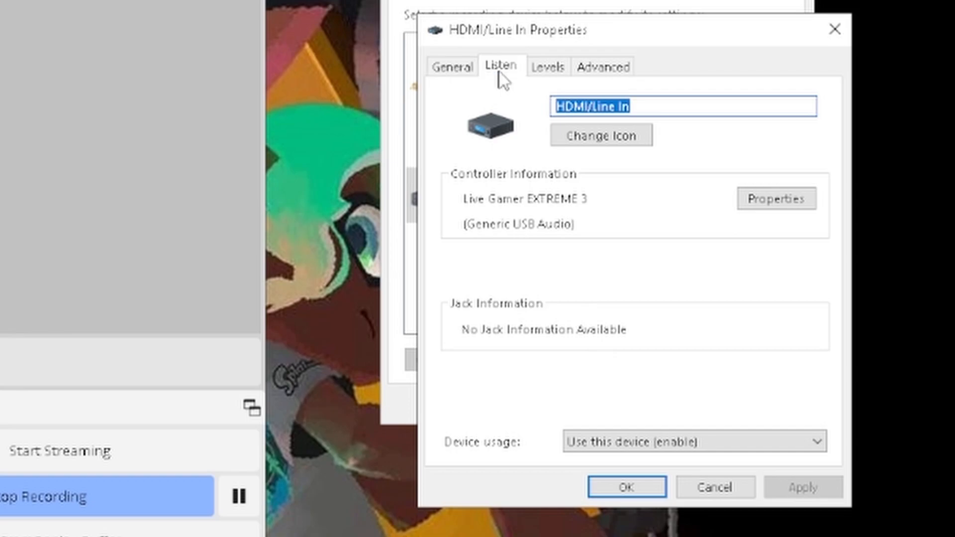
{"action": "left_click", "coordinate": [500, 67]}
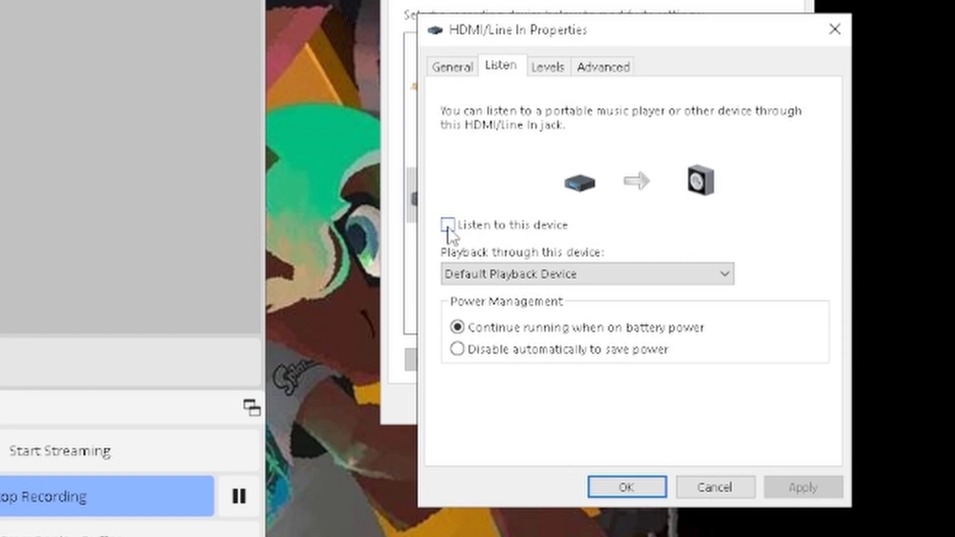
{"action": "left_click", "coordinate": [448, 225]}
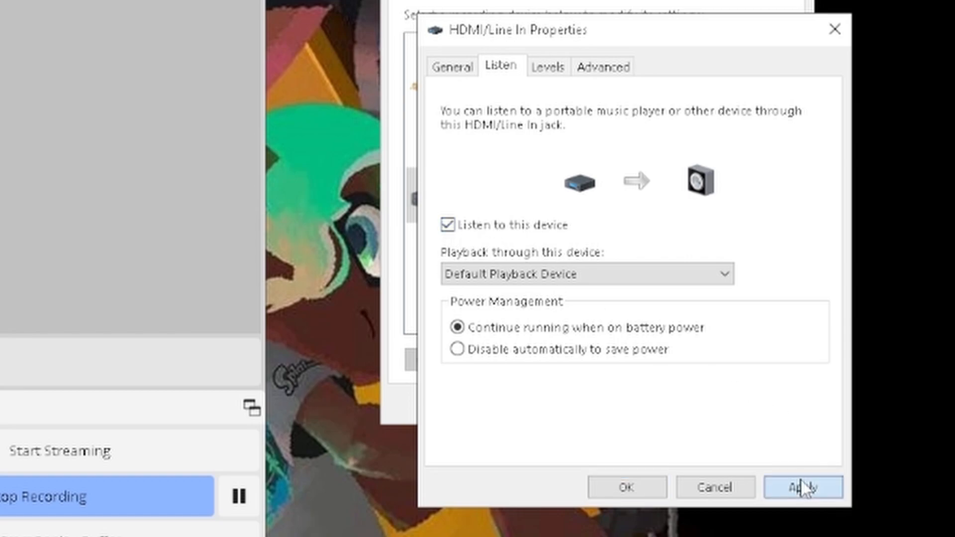
{"action": "left_click", "coordinate": [803, 488]}
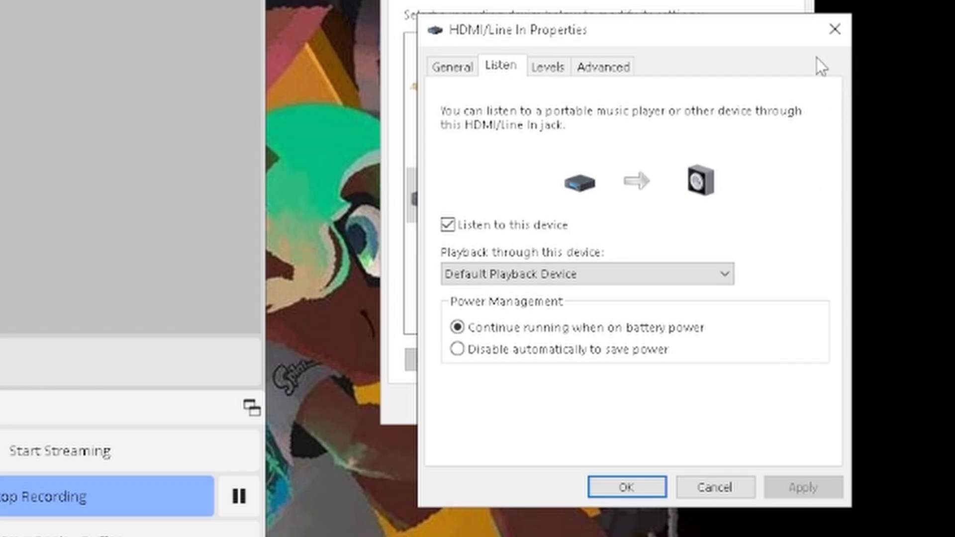
{"action": "mouse_move", "coordinate": [806, 57]}
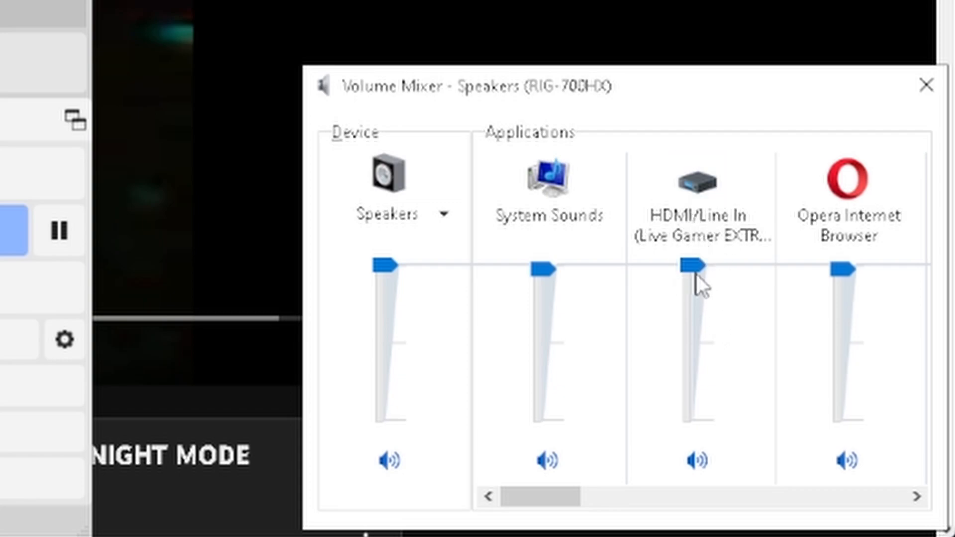
Adjust the HDMI/Line In capture volume slider to about 66.
{"action": "left_click_drag", "start_coordinate": [694, 265], "coordinate": [694, 365]}
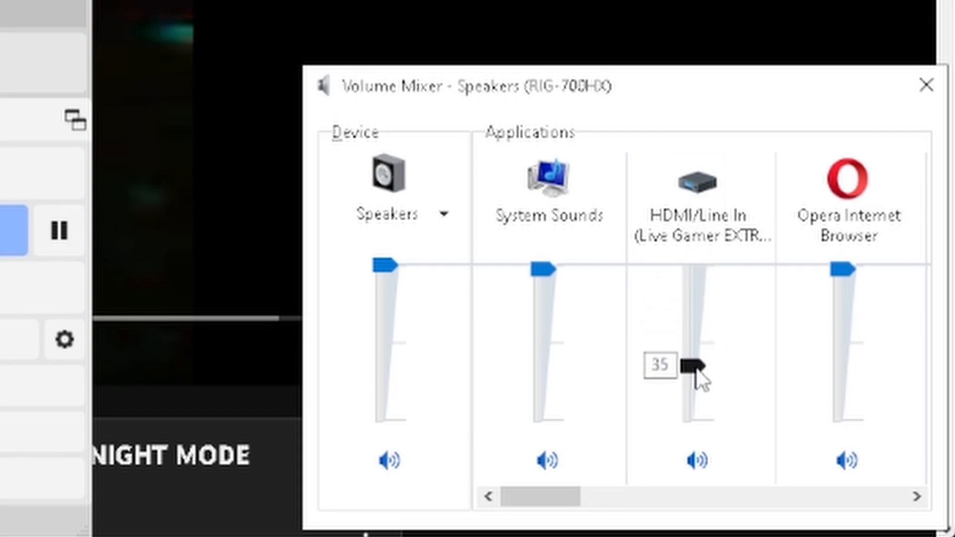
{"action": "left_click_drag", "start_coordinate": [699, 365], "coordinate": [699, 316]}
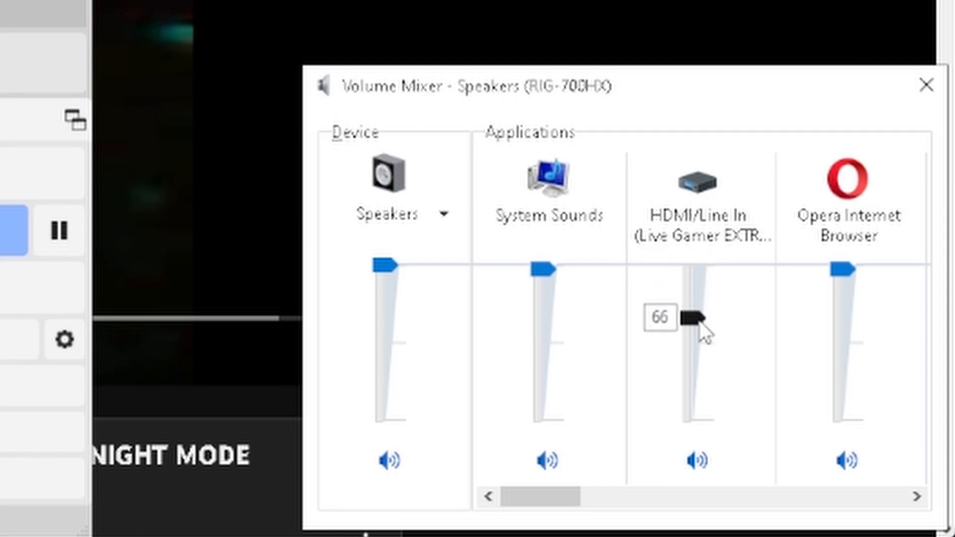
{"action": "left_click_drag", "start_coordinate": [691, 316], "coordinate": [691, 375]}
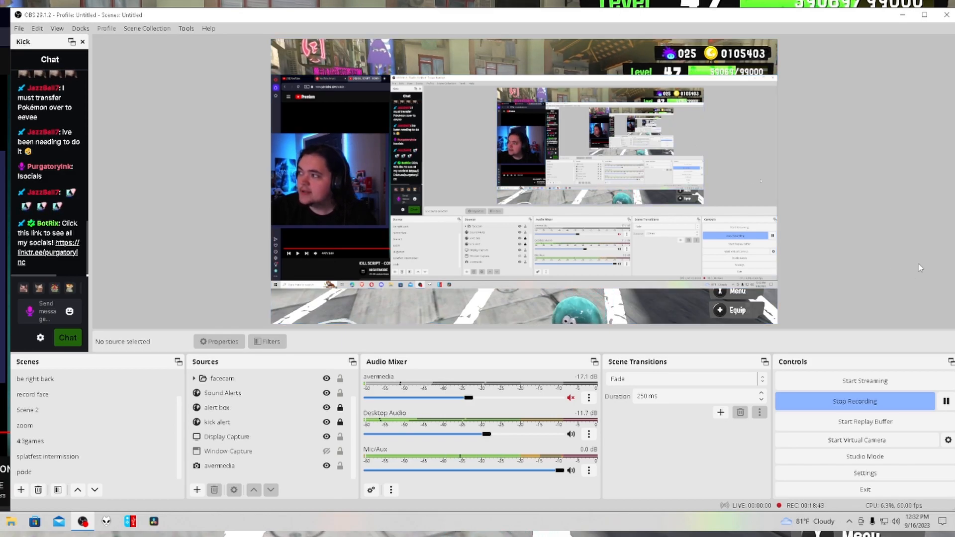
Select the newly added scene holding only Display Capture.
{"action": "left_click", "coordinate": [30, 441]}
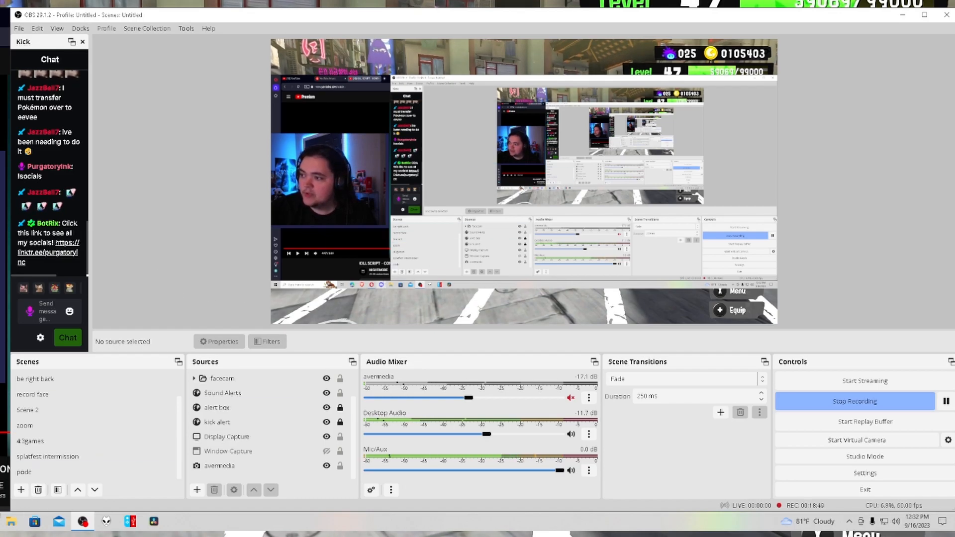
{"action": "left_click", "coordinate": [20, 489]}
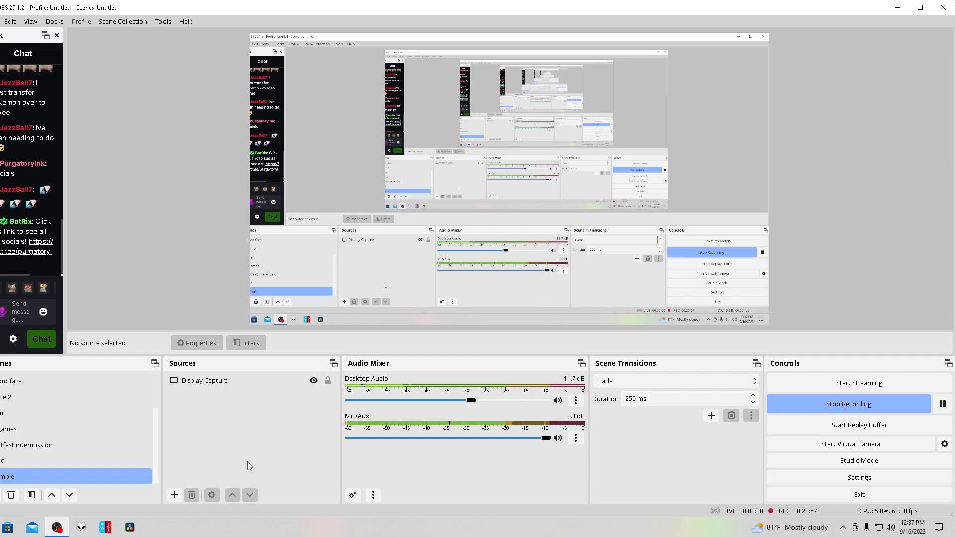
{"action": "mouse_move", "coordinate": [170, 472]}
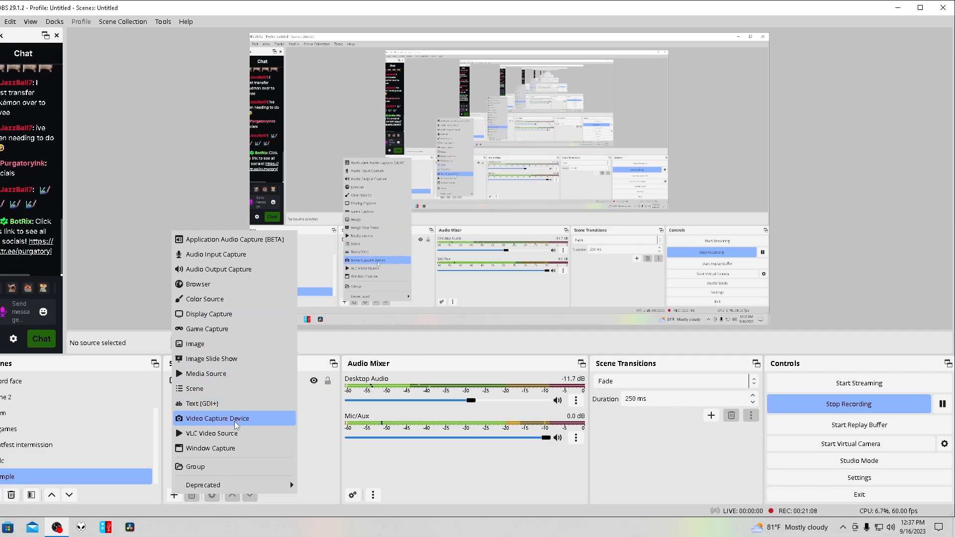
Add a Video Capture Device source named 'aver' with its default properties.
{"action": "left_click", "coordinate": [218, 419]}
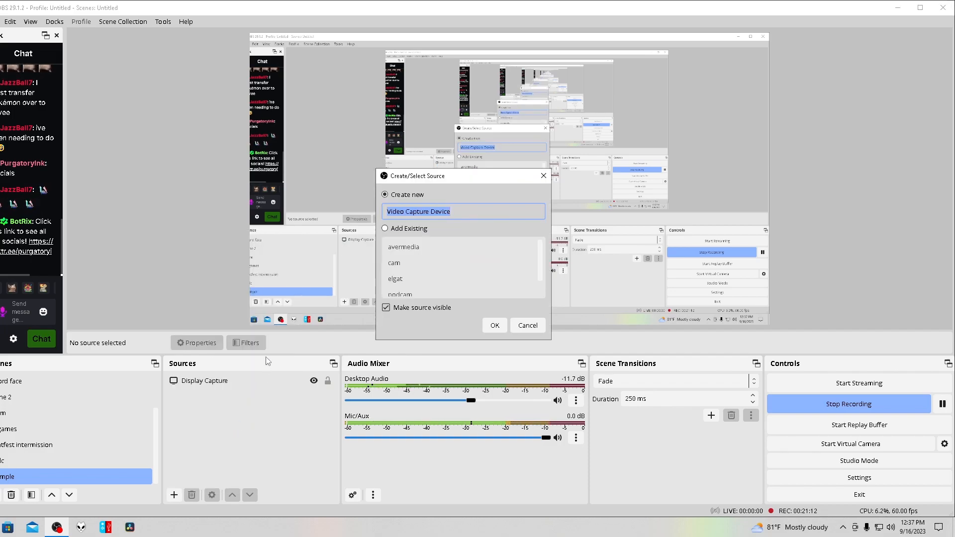
{"action": "mouse_move", "coordinate": [476, 258]}
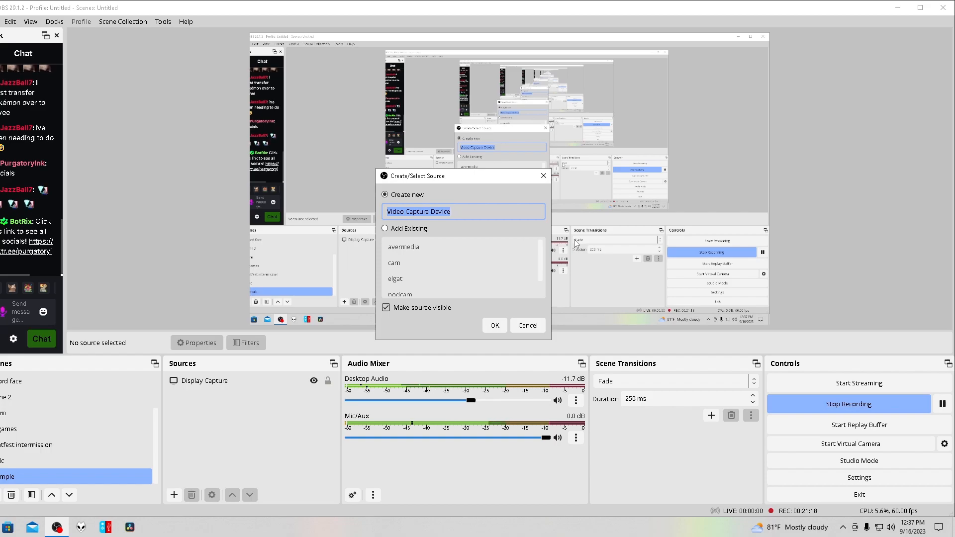
{"action": "type", "text": "aver"}
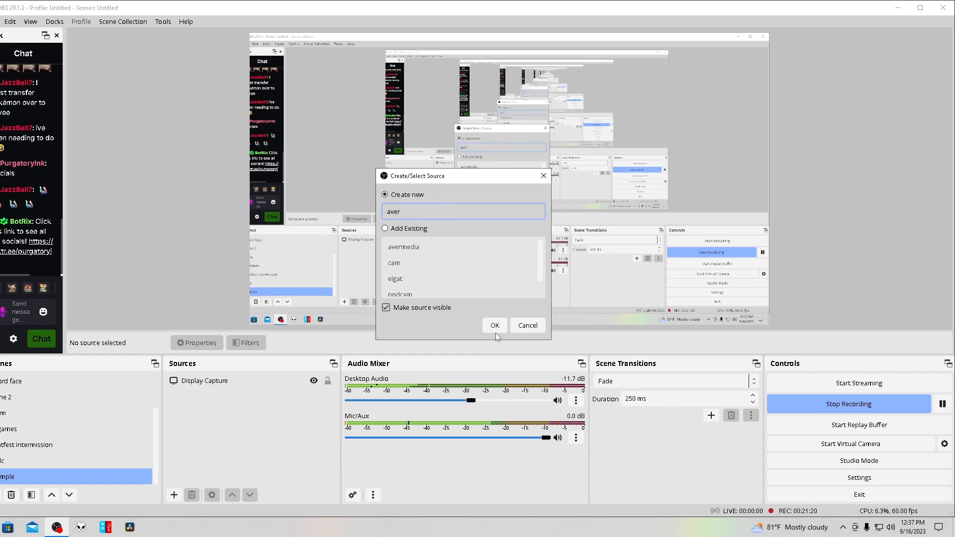
{"action": "left_click", "coordinate": [495, 325]}
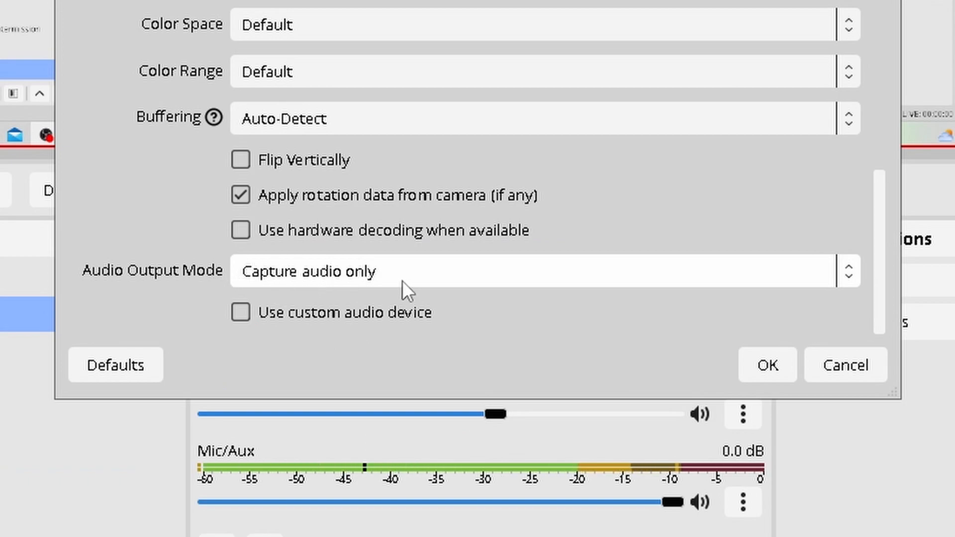
{"action": "left_click", "coordinate": [766, 365]}
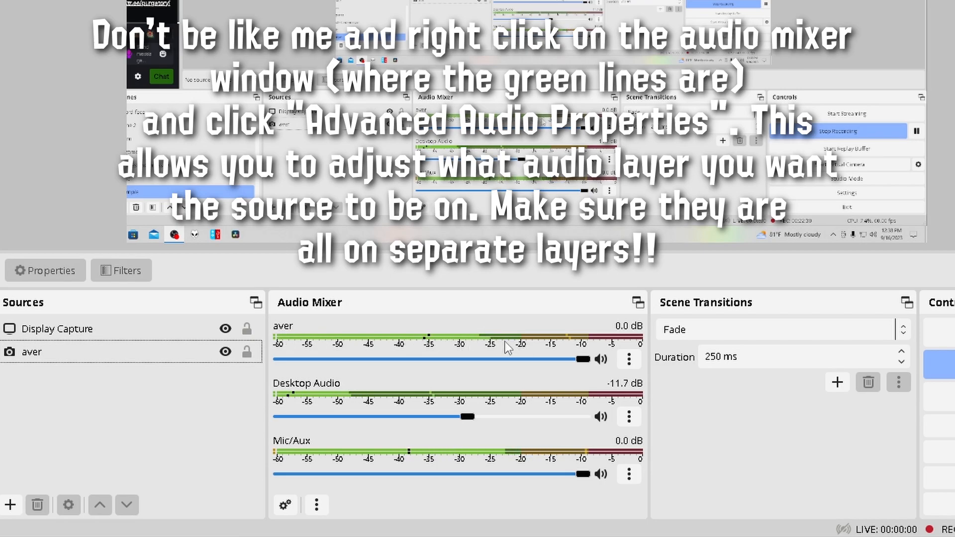
{"action": "mouse_move", "coordinate": [522, 357]}
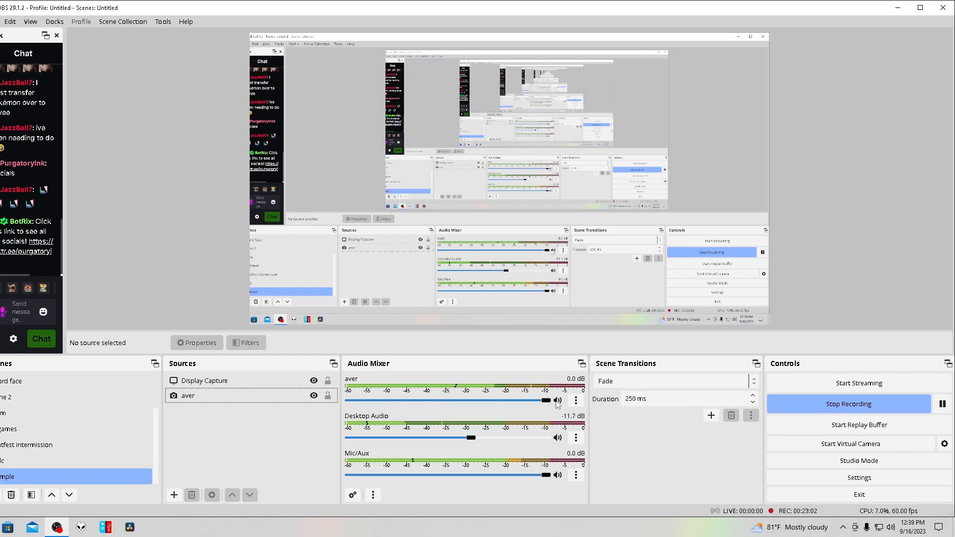
Mute the aver capture source in the Audio Mixer, keeping Desktop Audio and Mic/Aux active.
{"action": "left_click", "coordinate": [556, 400]}
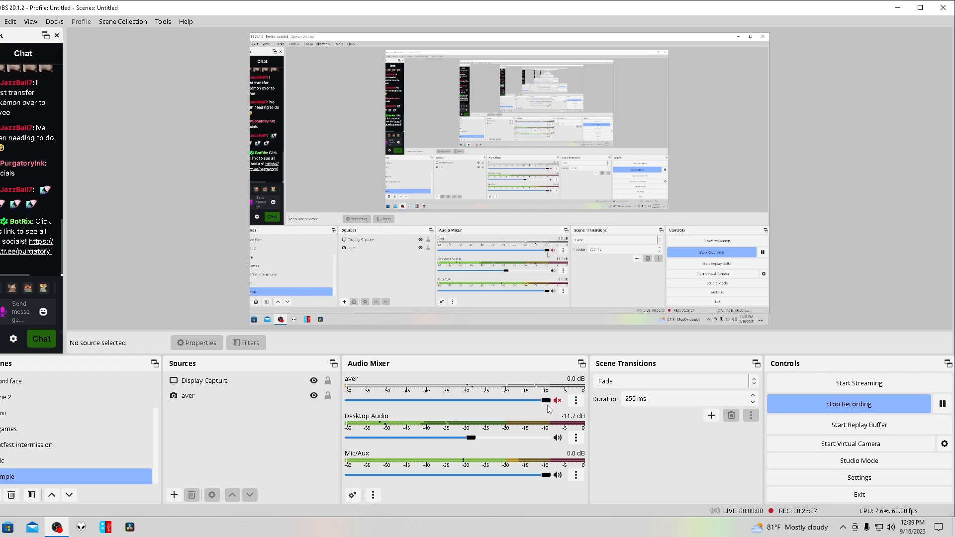
{"action": "left_click", "coordinate": [556, 400]}
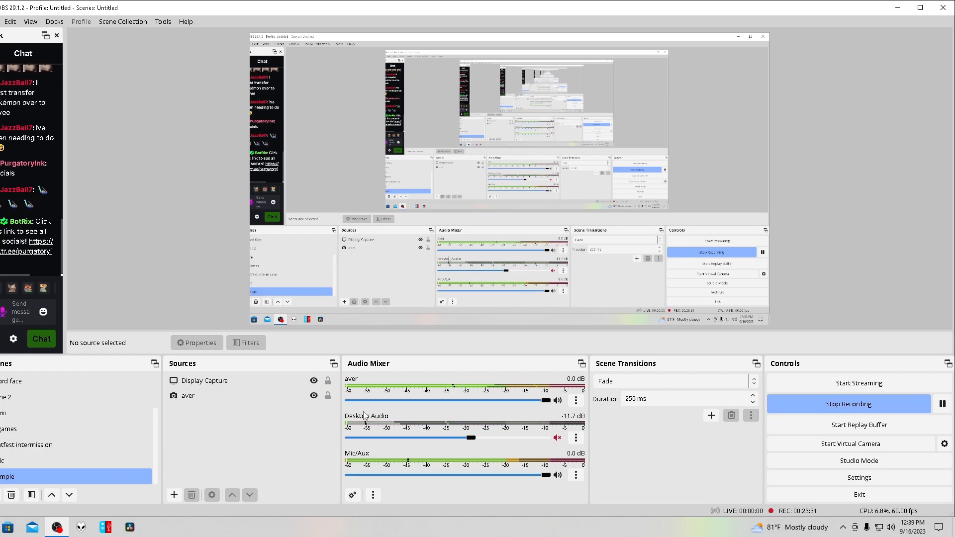
{"action": "left_click", "coordinate": [557, 401]}
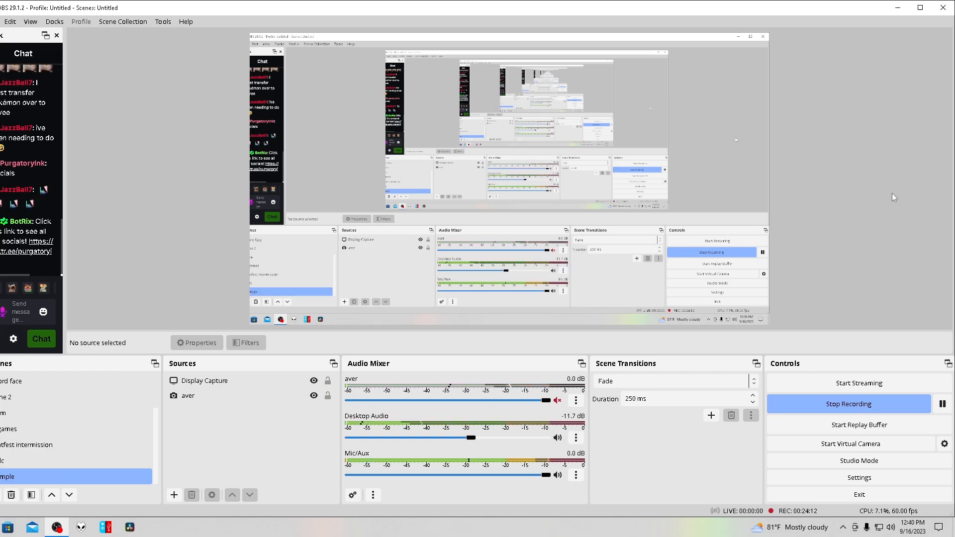